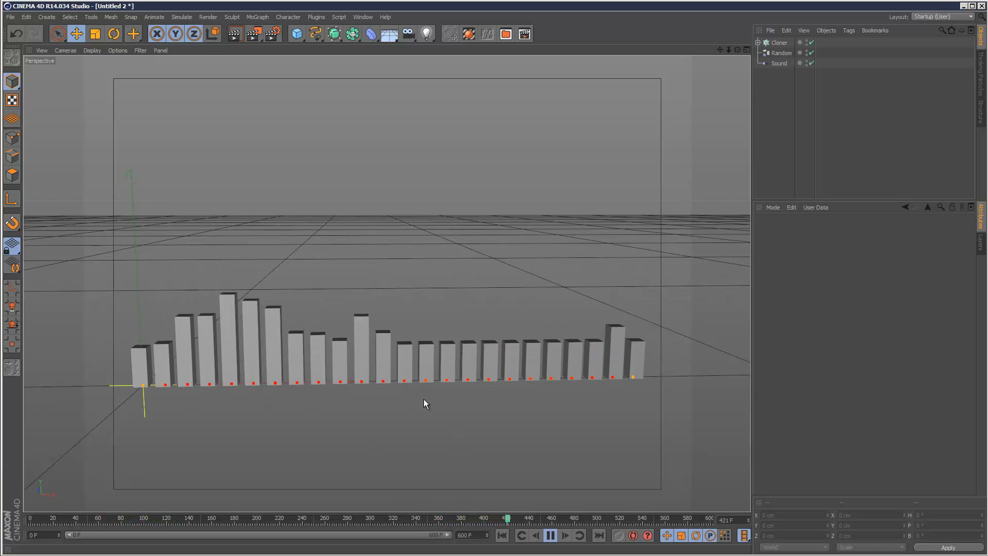
# - Clear the old equalizer objects and add a single Cube primitive to the scene
pyautogui.click(549, 535)
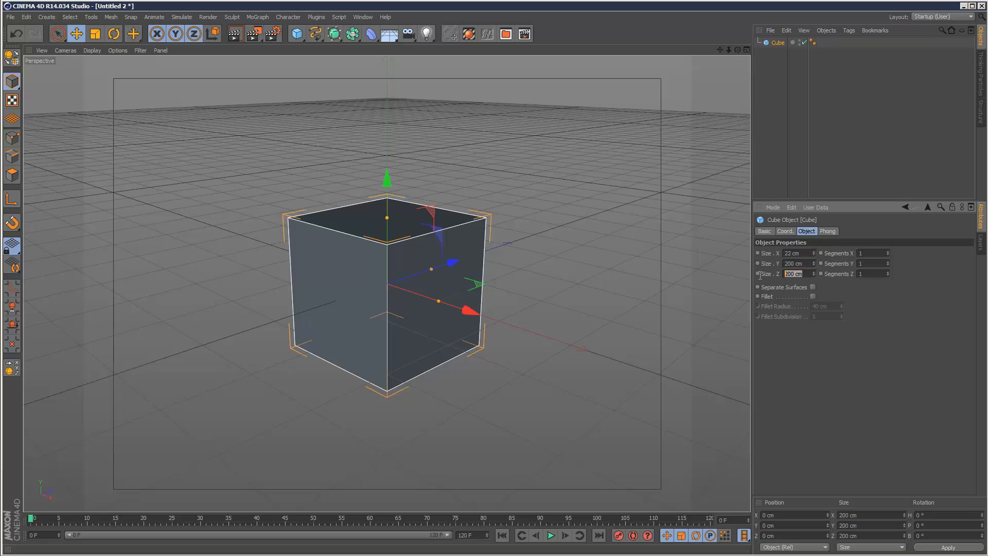
# - Set the cube's Size X and Size Z to 22 cm, keeping it 200 cm tall
pyautogui.write('22 cm')
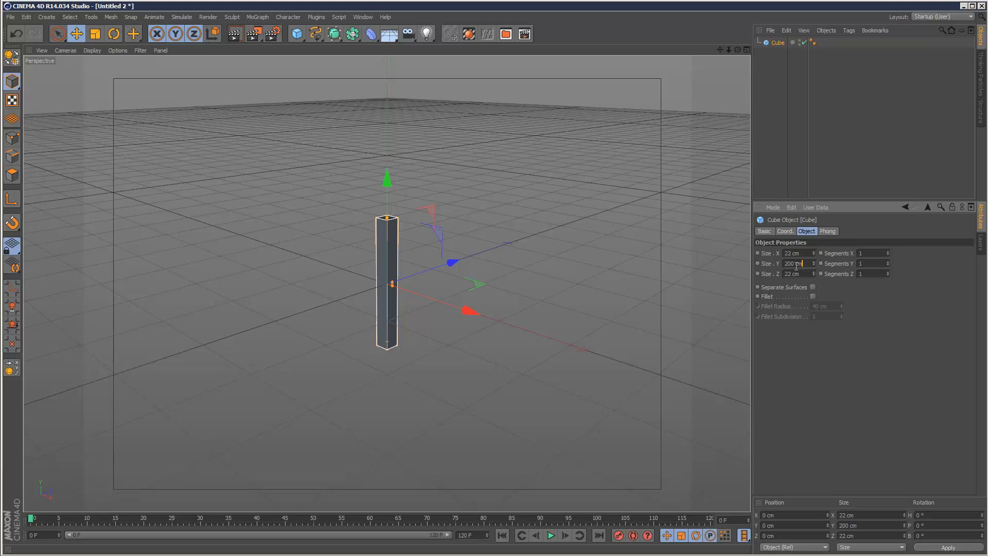
pyautogui.moveTo(808, 136)
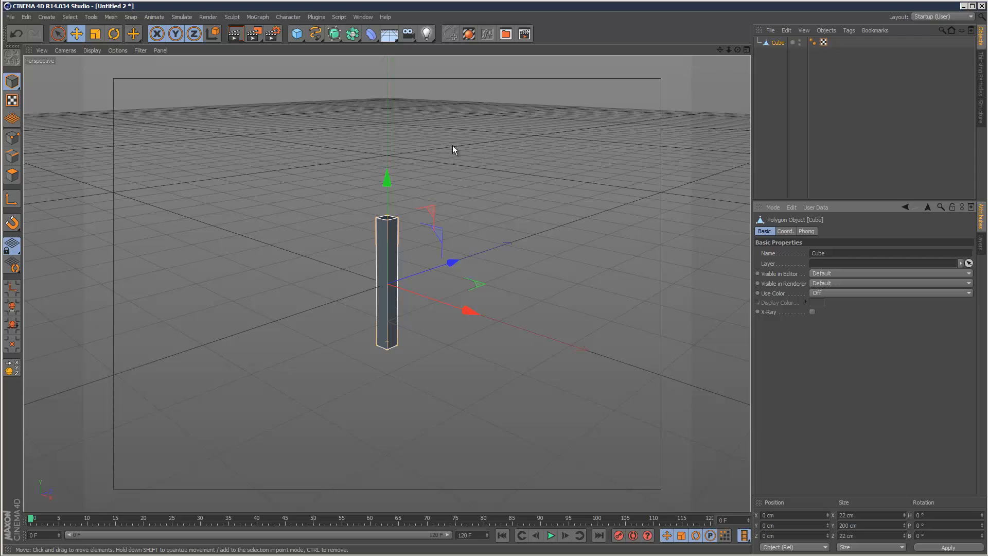
pyautogui.moveTo(387, 180)
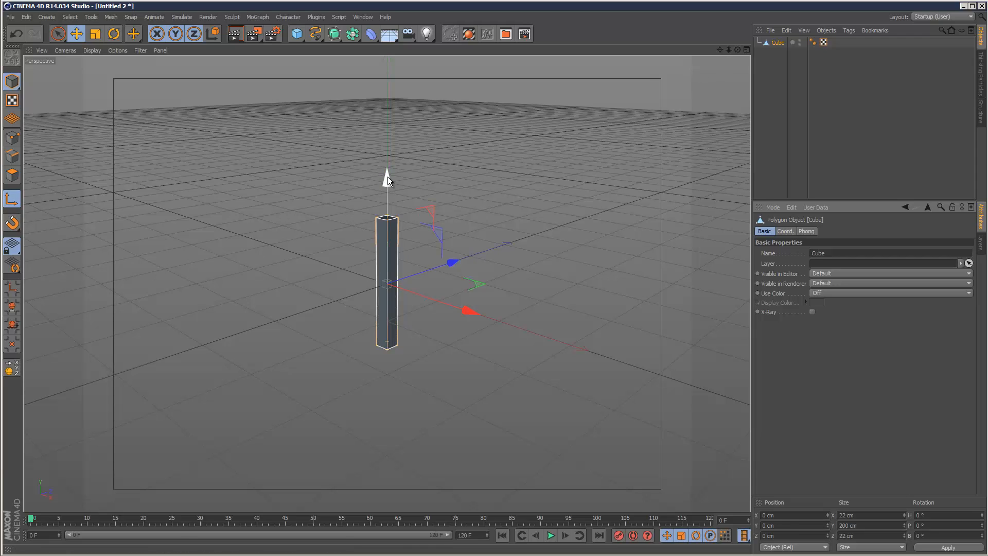
# - In Right view, move the editable bar's axis down to sit exactly at its base
pyautogui.moveTo(387, 175); pyautogui.dragTo(387, 246)
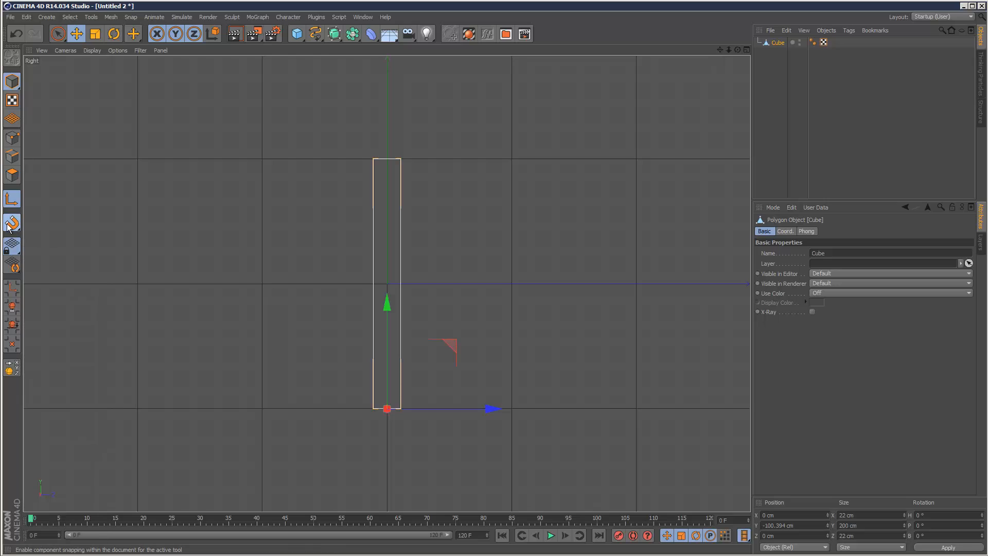
pyautogui.moveTo(109, 364)
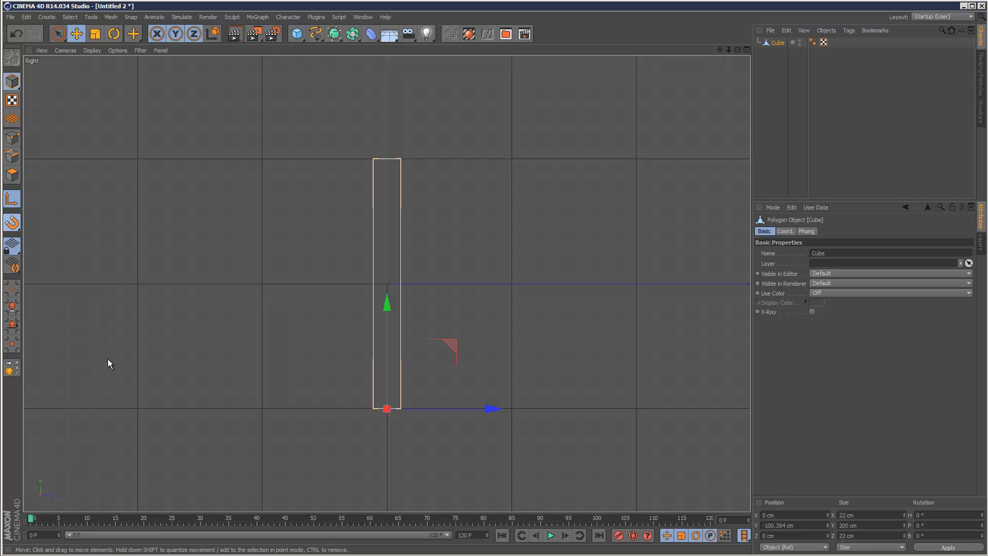
pyautogui.moveTo(386, 300); pyautogui.dragTo(384, 303)
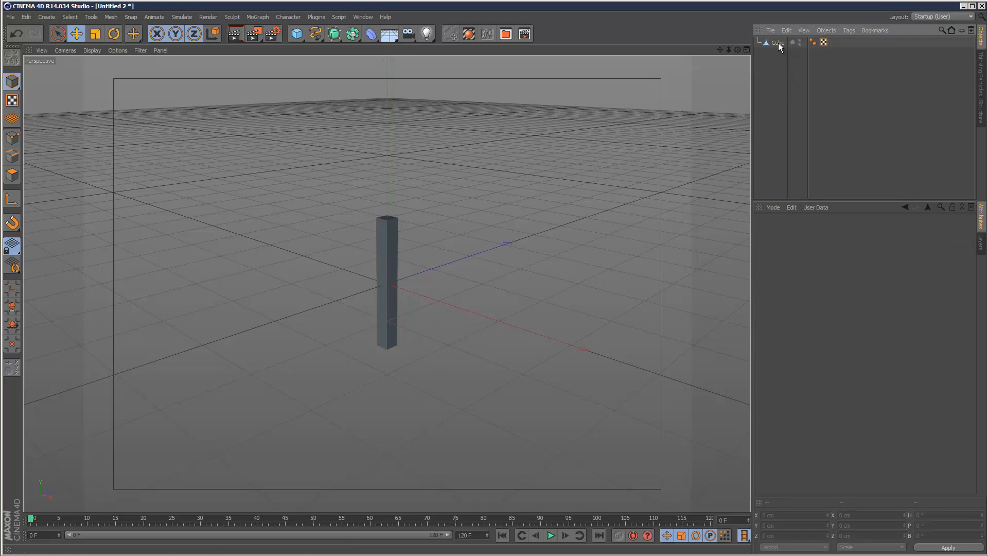
# - Rename the cube to 'bar' and enter 0.1 in its Coord. settings
pyautogui.click(778, 42)
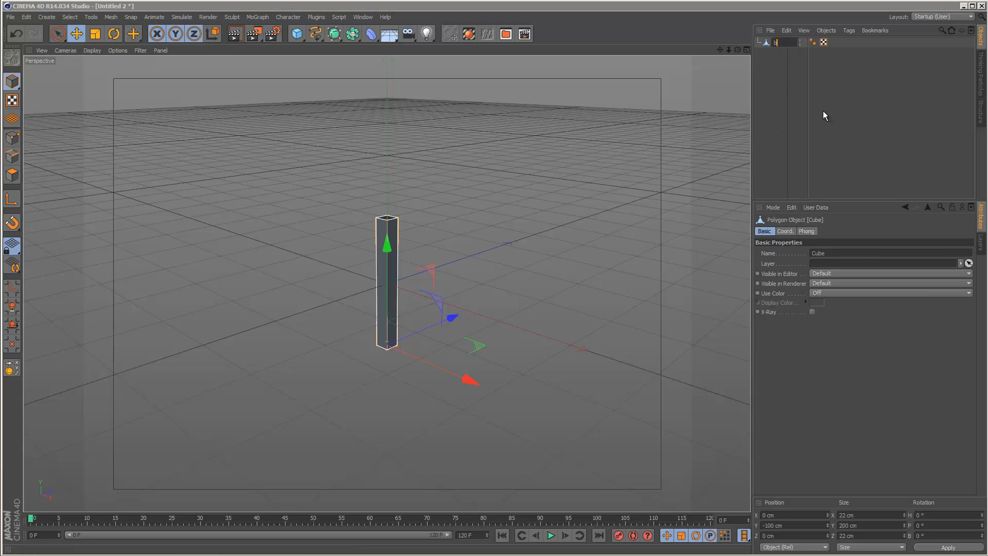
pyautogui.click(784, 231)
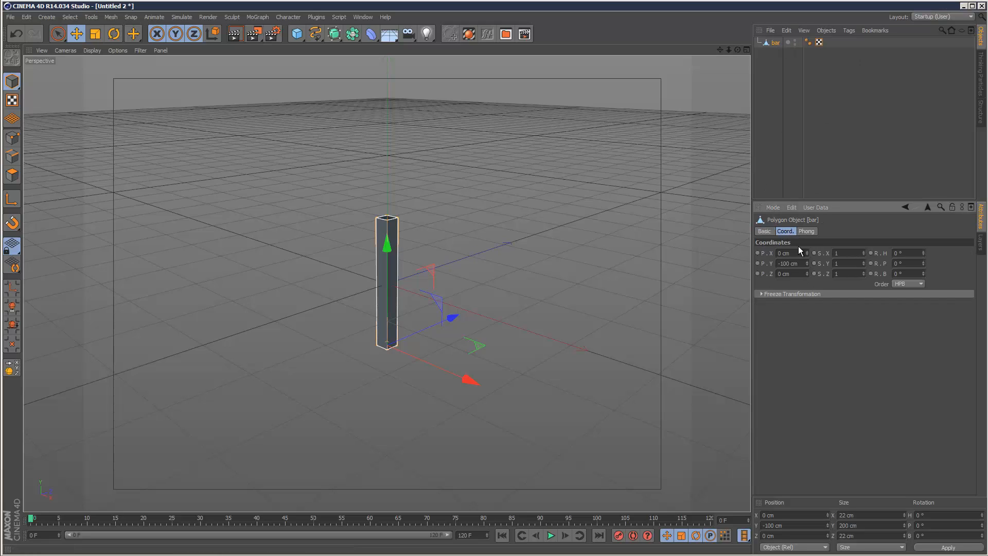
pyautogui.write('0.1')
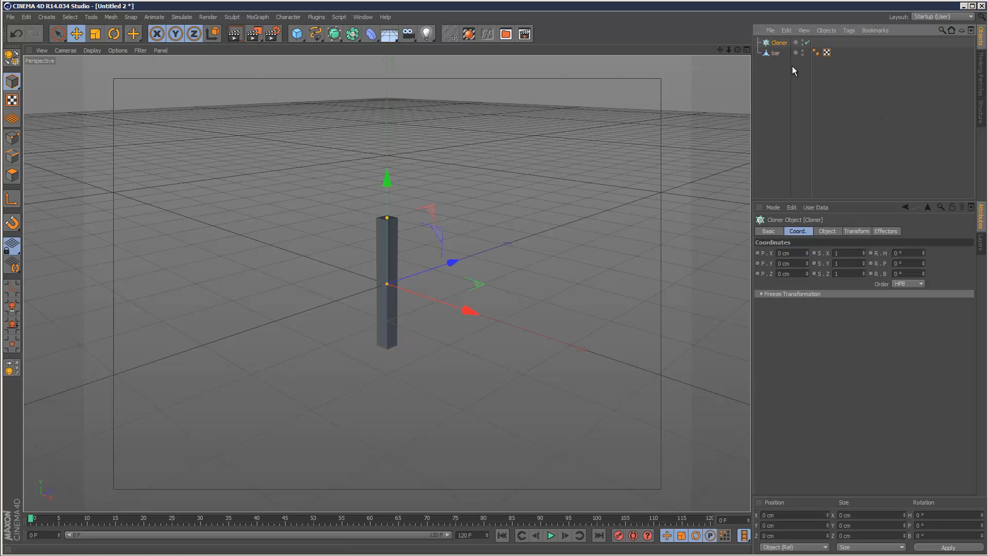
# - Make the Cloner Linear with 33 cm P.X spacing, 0 cm Y and a Count of 24 bars
pyautogui.click(775, 53)
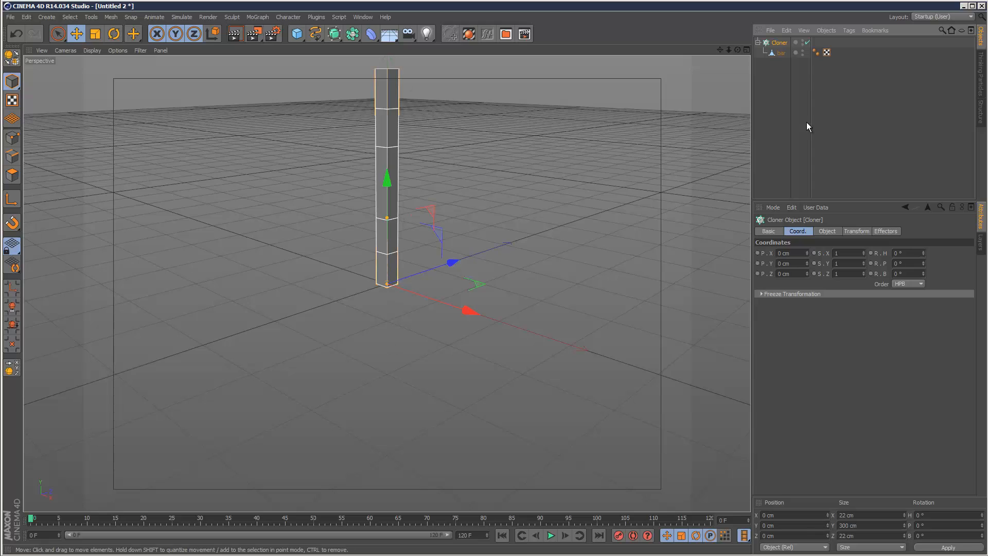
pyautogui.click(827, 231)
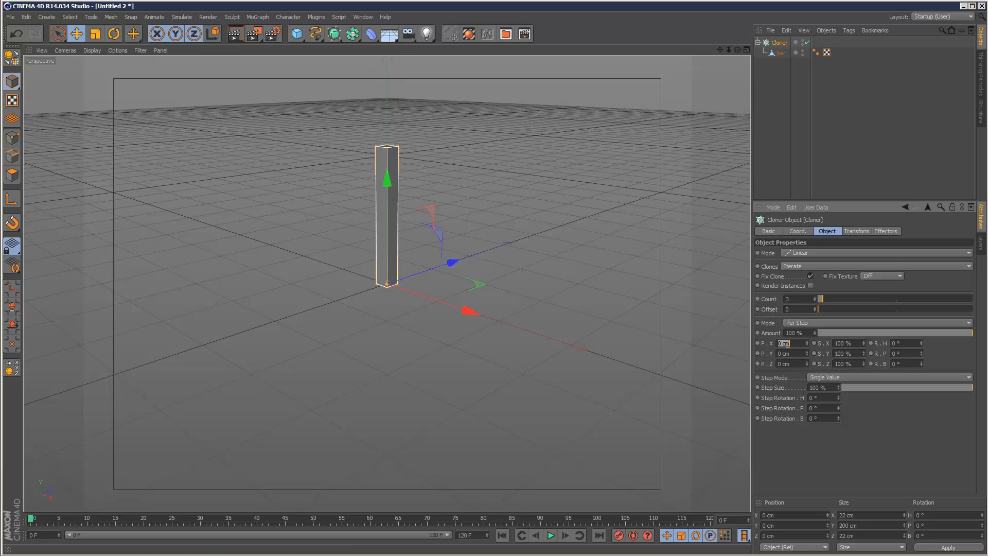
pyautogui.write('58 cm')
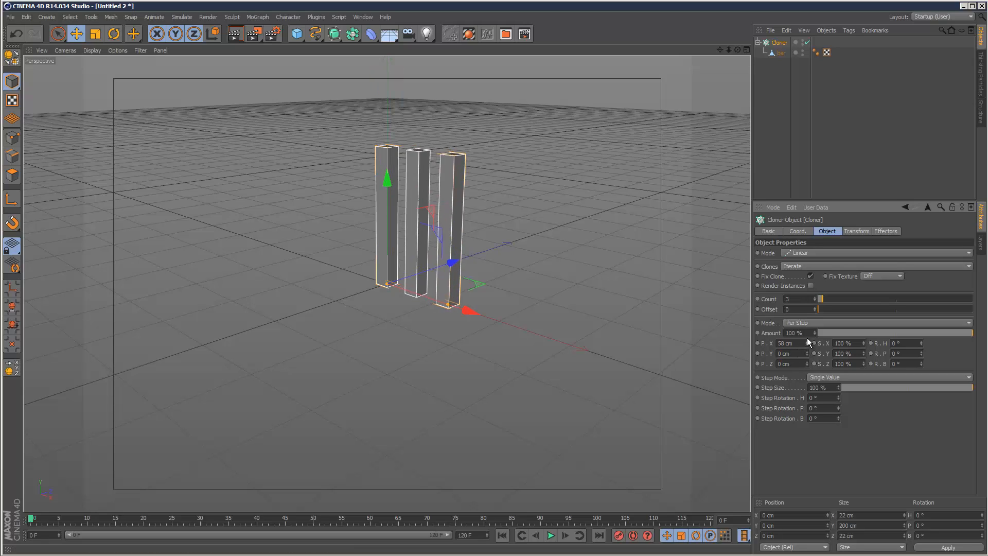
pyautogui.moveTo(787, 342); pyautogui.dragTo(807, 343)
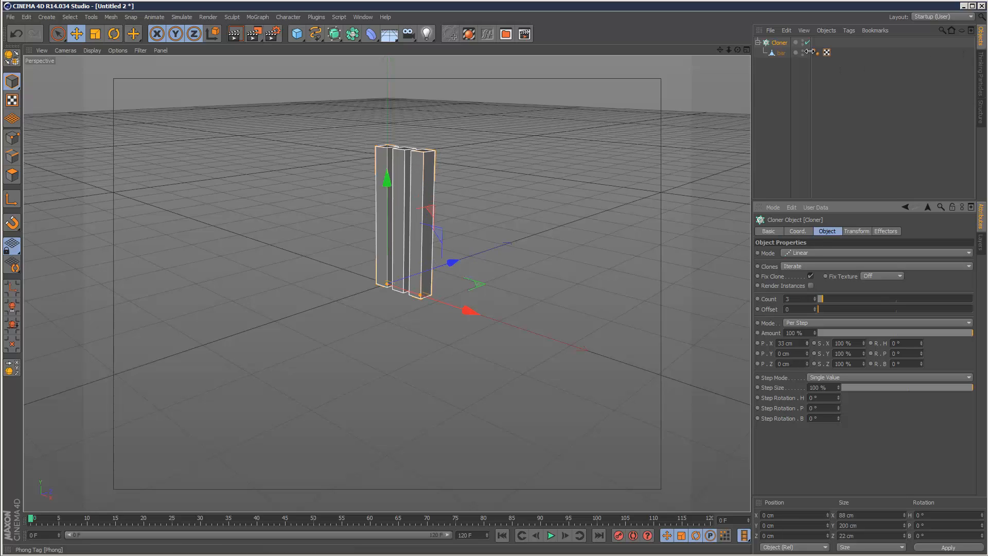
pyautogui.moveTo(800, 299); pyautogui.dragTo(844, 298)
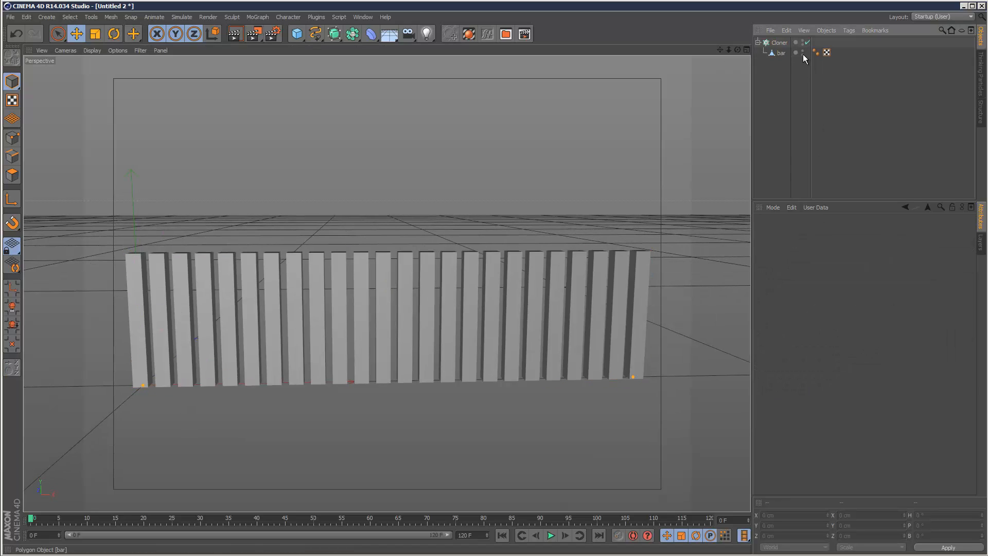
# - Add a MoGraph Sound effector to the Cloner and show its Effector settings
pyautogui.click(778, 42)
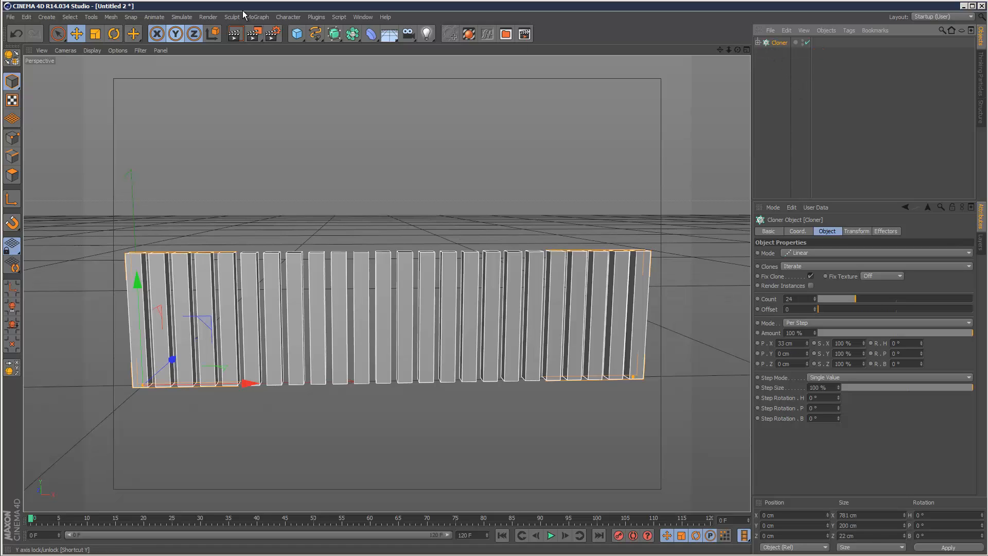
pyautogui.click(257, 16)
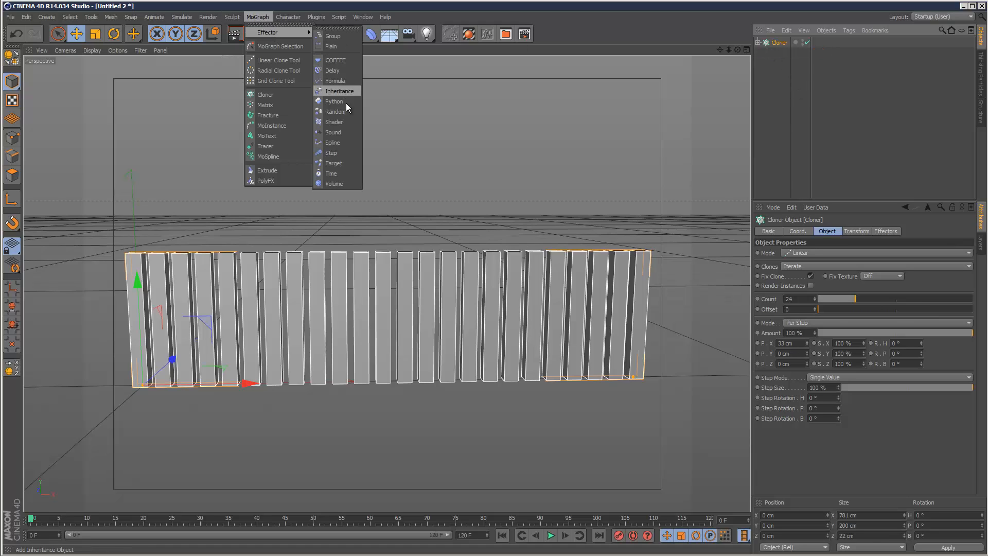
pyautogui.click(333, 132)
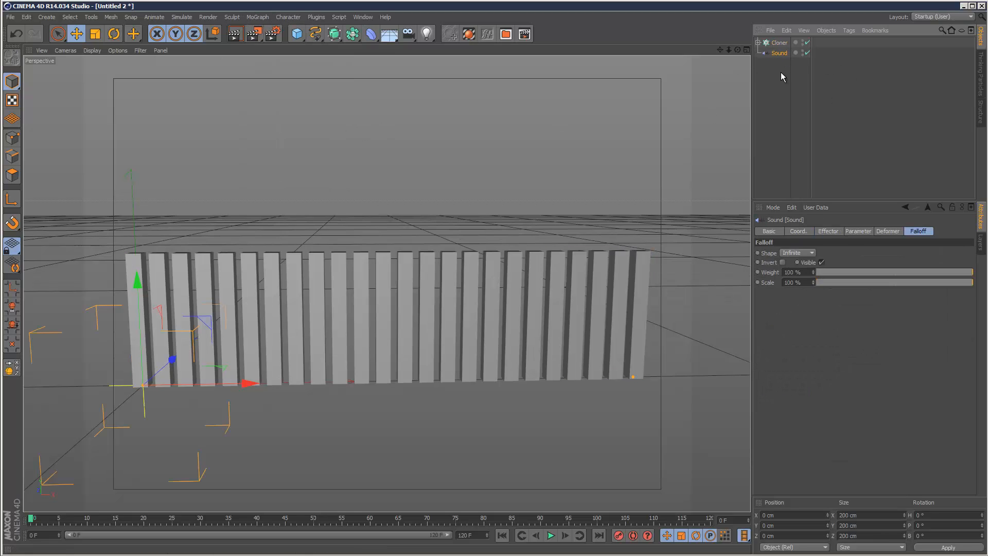
pyautogui.moveTo(801, 95)
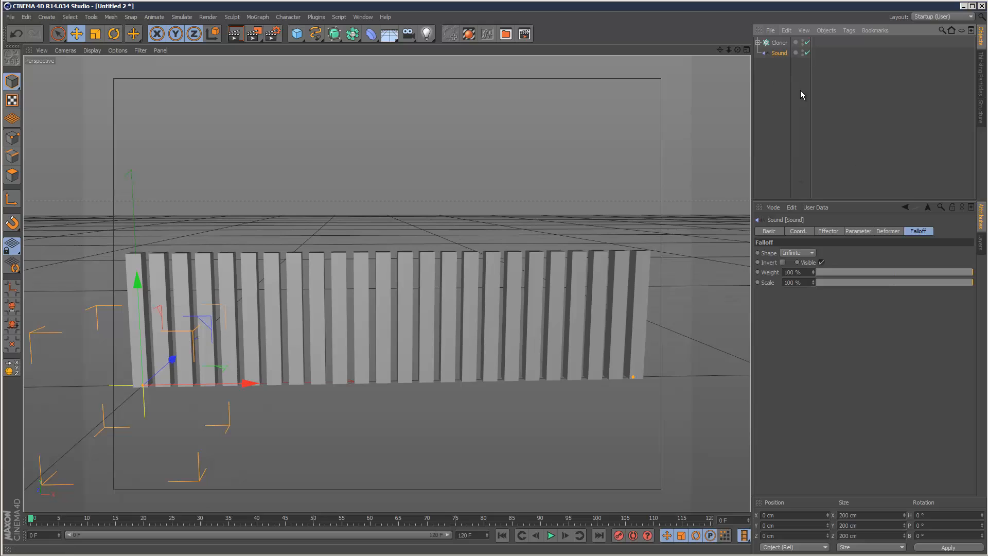
pyautogui.moveTo(864, 230)
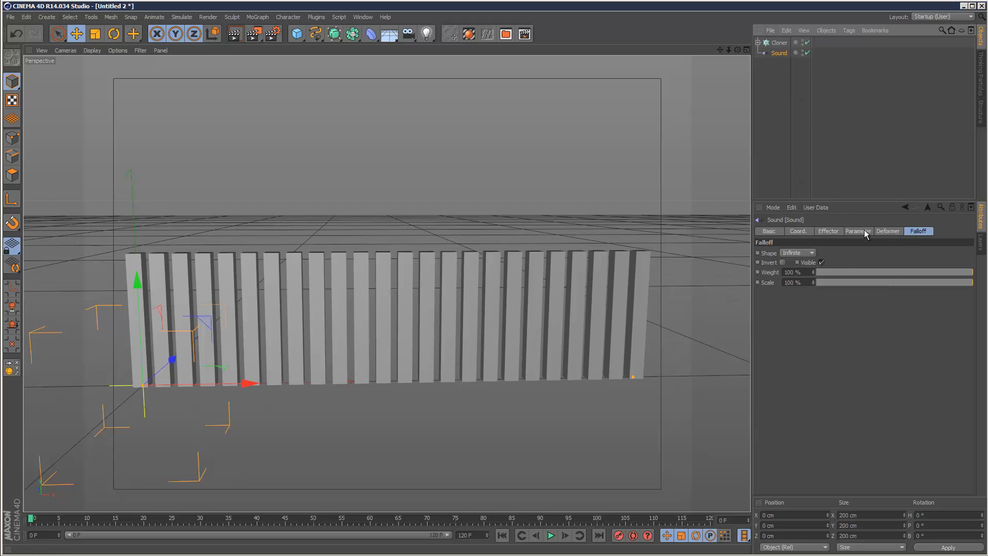
pyautogui.click(827, 230)
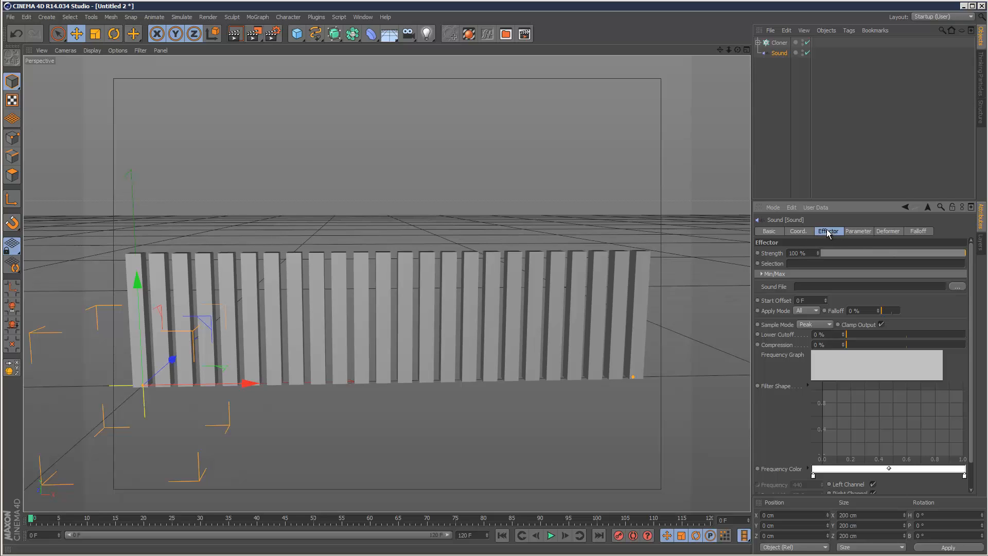
# - Load an MP3 track into the Sound effector's Sound File slot
pyautogui.click(957, 286)
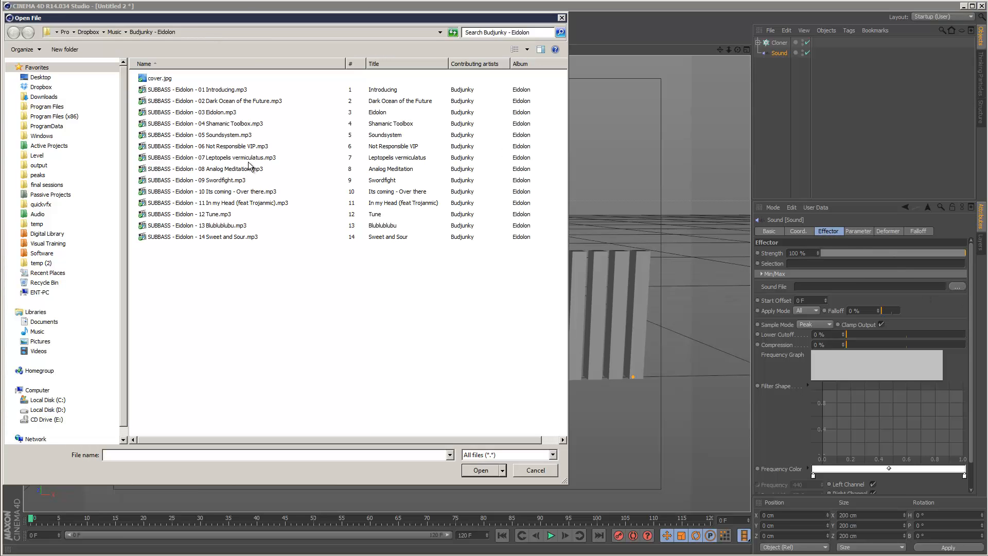
pyautogui.click(479, 469)
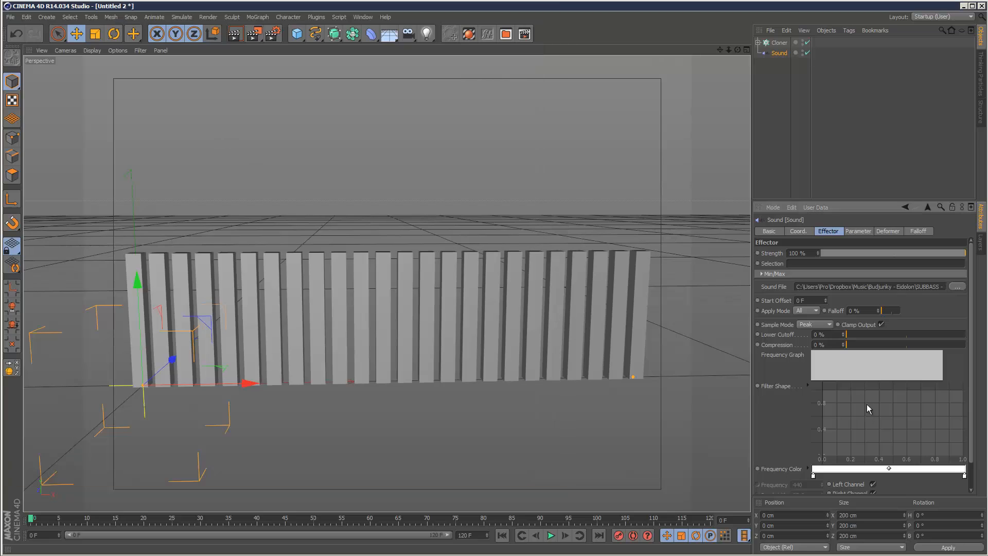
# - Play and stop the timeline to preview the bars reacting to the music
pyautogui.click(552, 535)
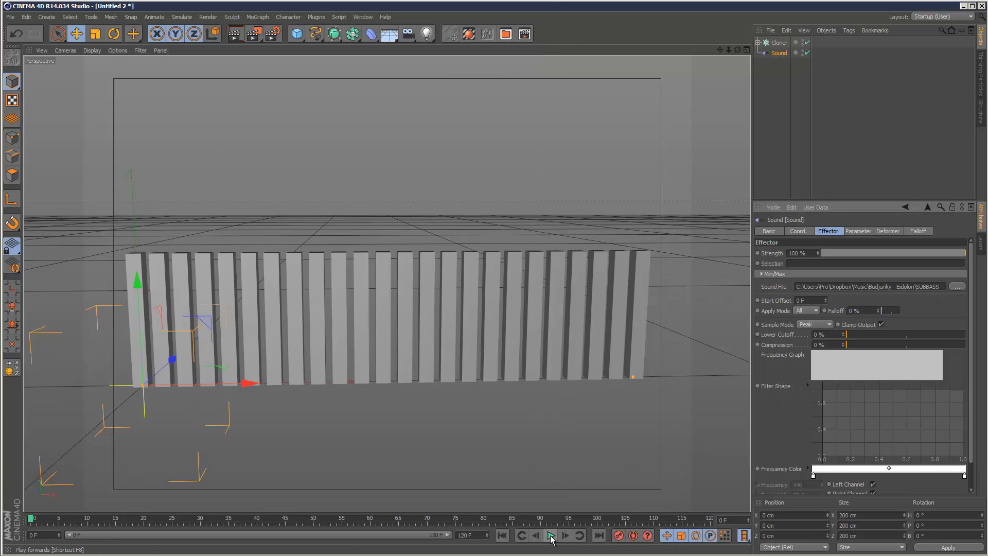
pyautogui.click(549, 549)
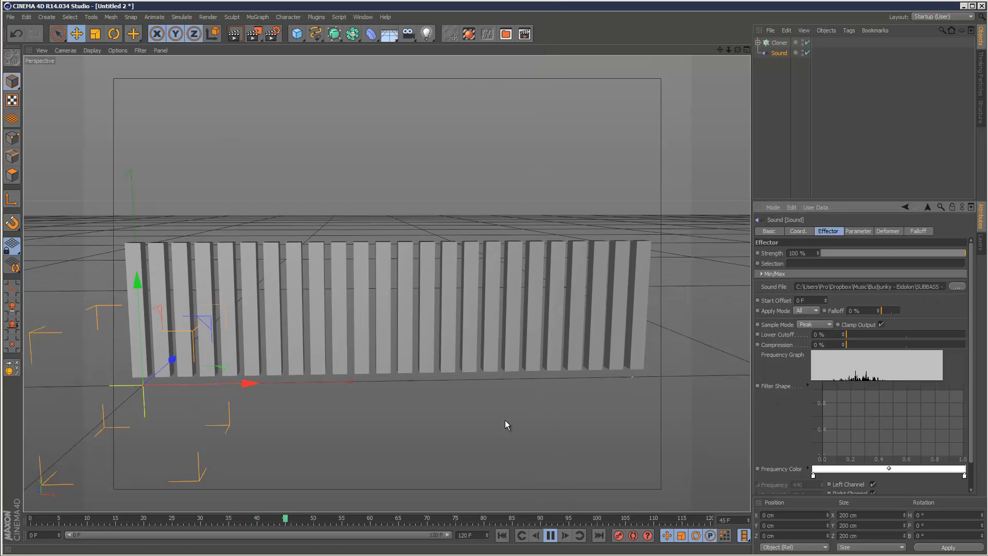
pyautogui.click(550, 535)
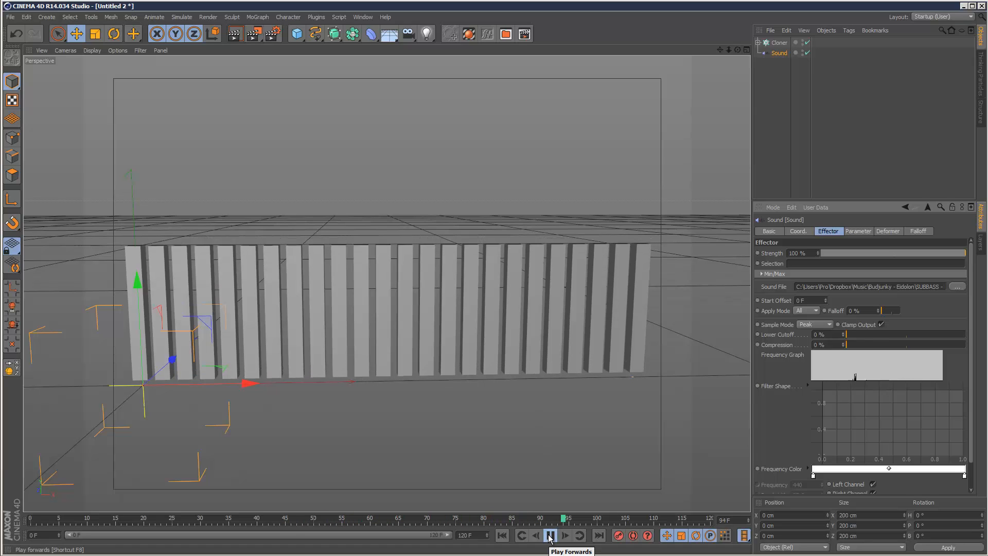
pyautogui.click(549, 535)
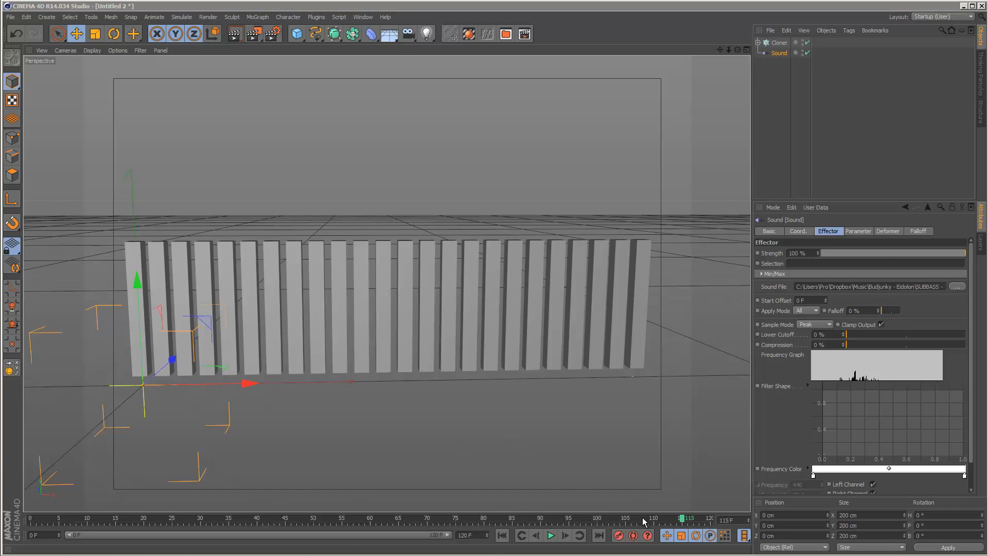
pyautogui.click(550, 535)
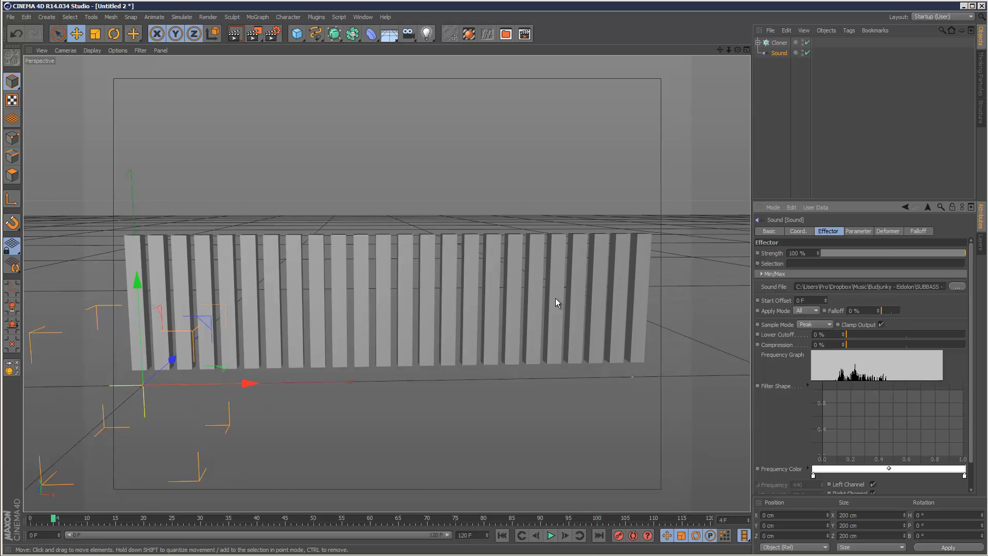
pyautogui.moveTo(533, 257)
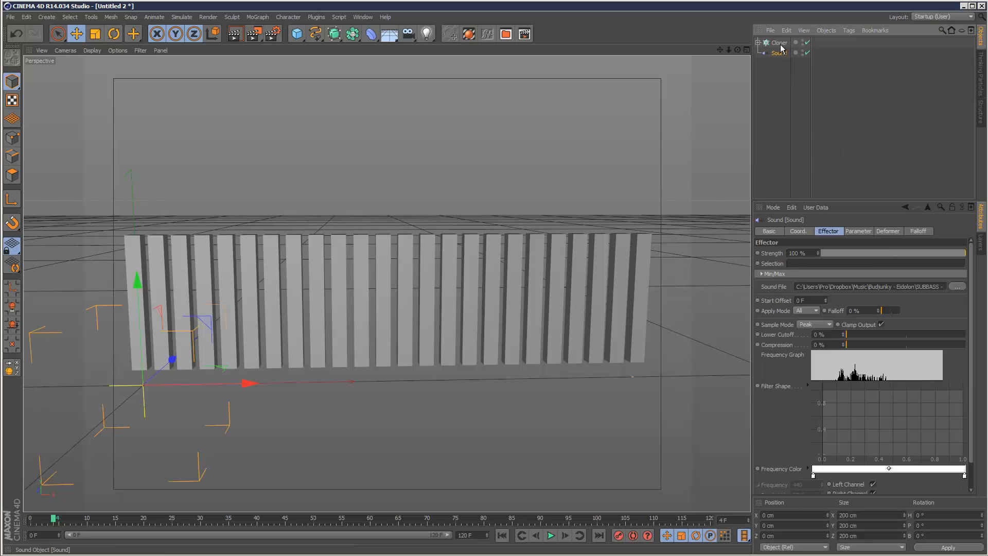
# - Add a Random effector to the Cloner and place it above Sound in the effector list
pyautogui.click(257, 17)
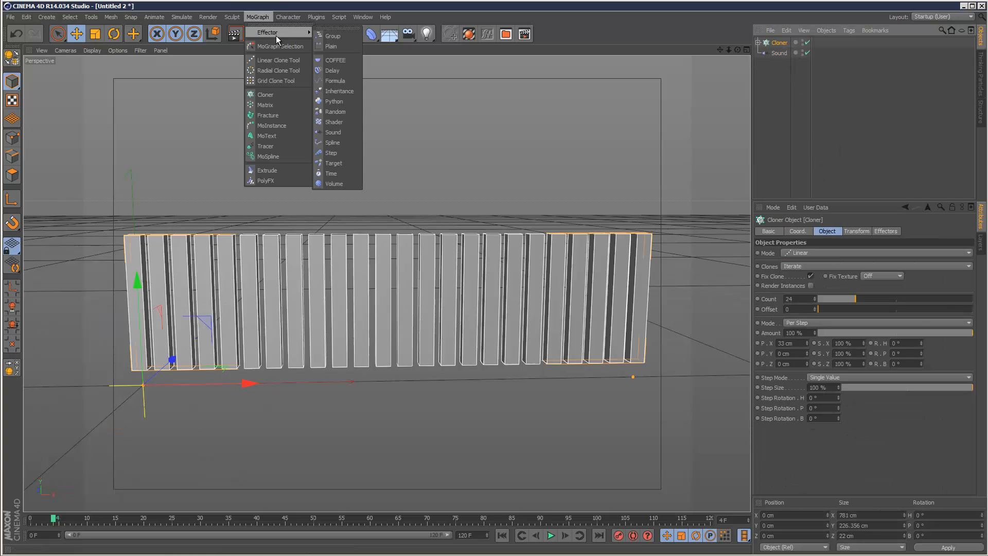
pyautogui.moveTo(341, 115)
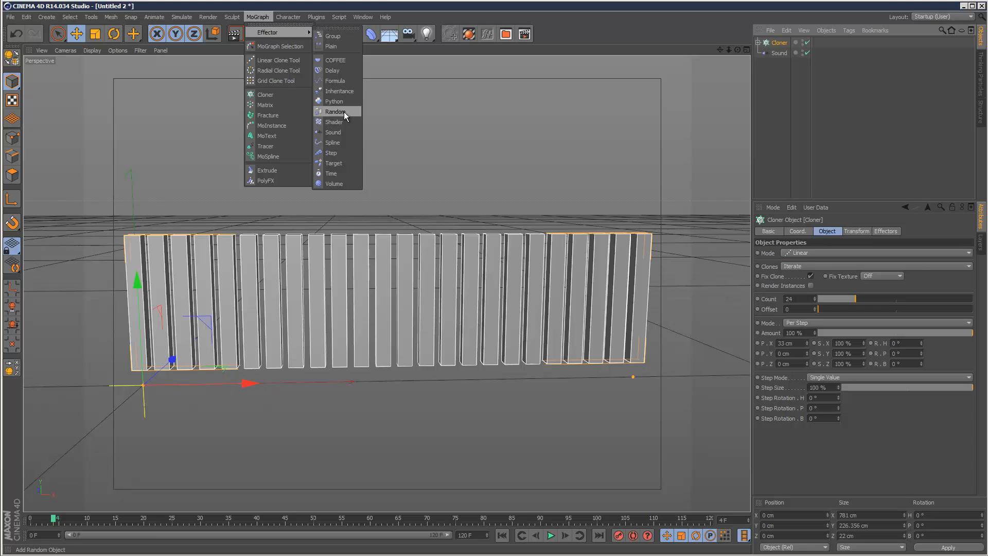
pyautogui.click(334, 111)
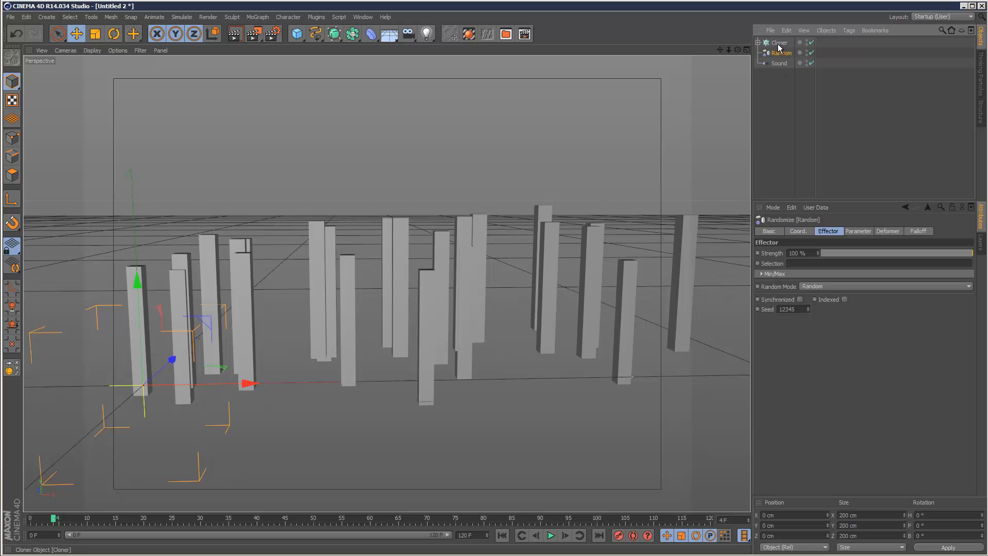
pyautogui.click(780, 42)
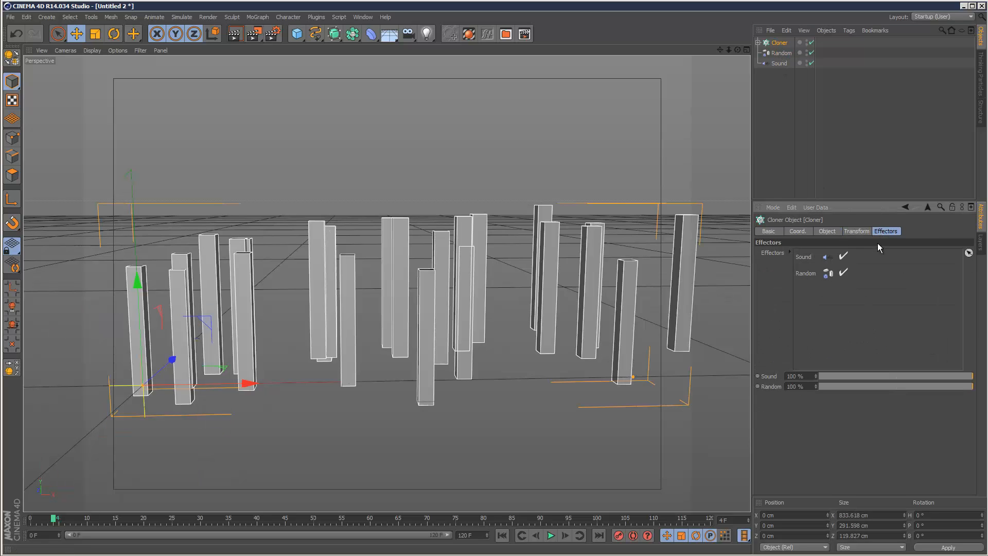
pyautogui.moveTo(885, 234)
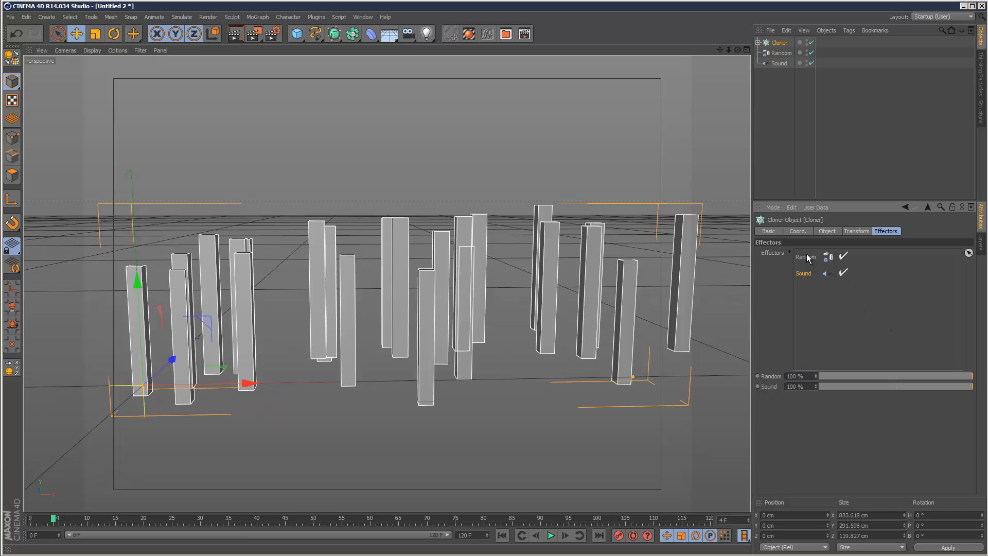
pyautogui.moveTo(823, 231)
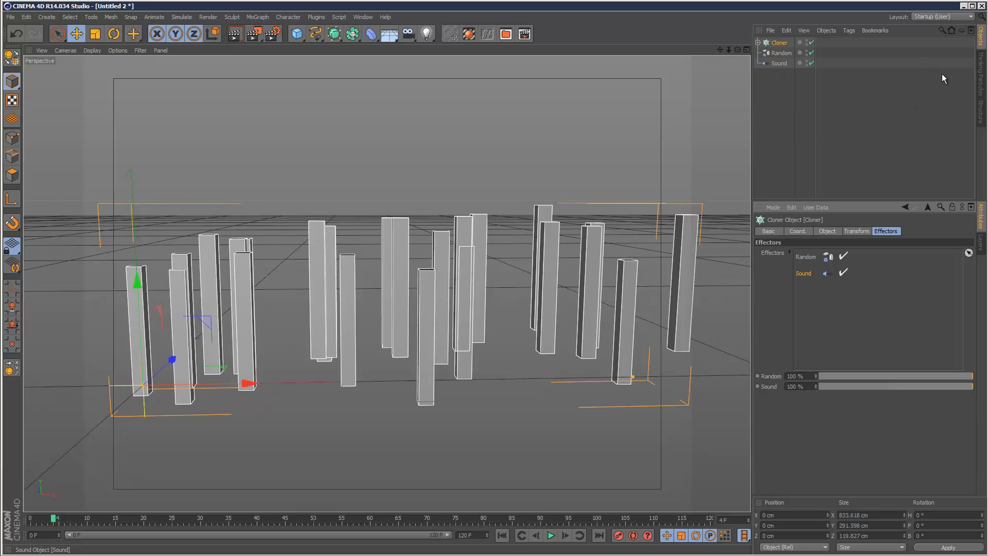
pyautogui.moveTo(819, 132)
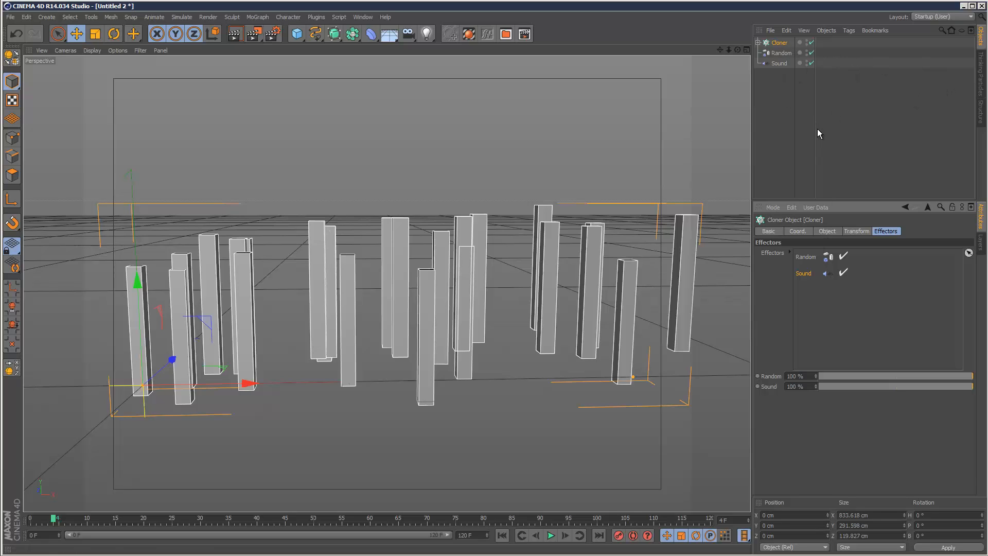
# - Set the Cloner's Transform Display to Weight so weight dots show under the bars
pyautogui.click(779, 63)
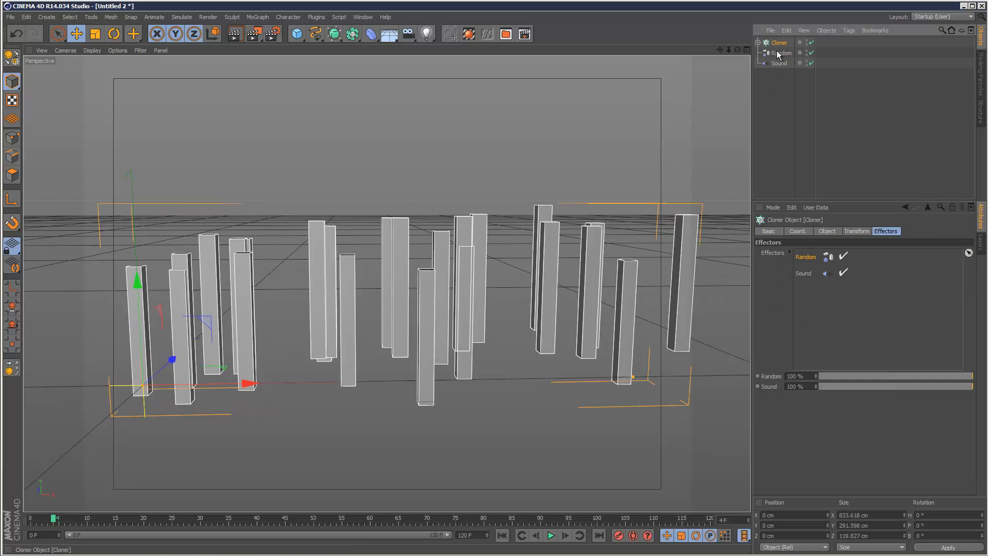
pyautogui.click(856, 230)
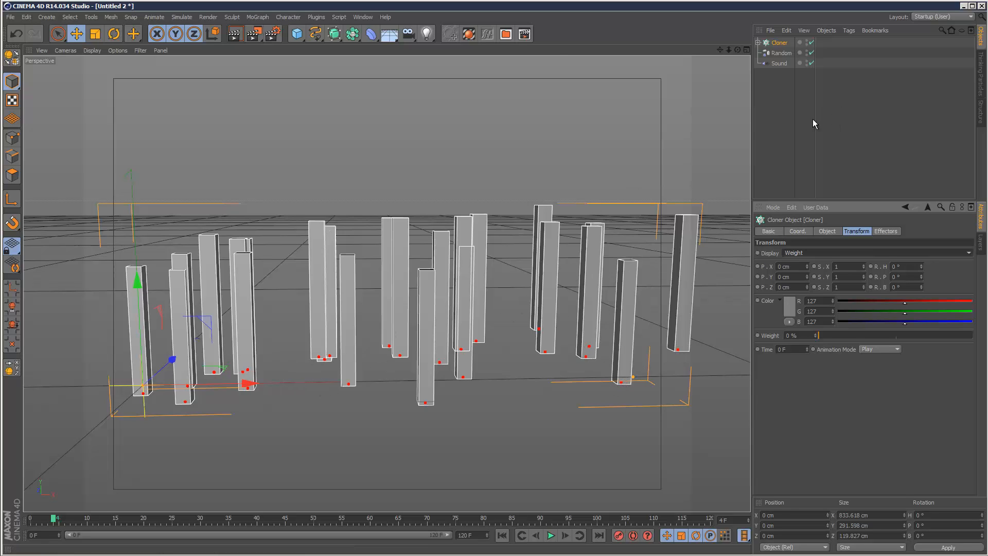
# - In Random's Parameter tab, disable Position and raise Weight Transform to 100%
pyautogui.click(781, 54)
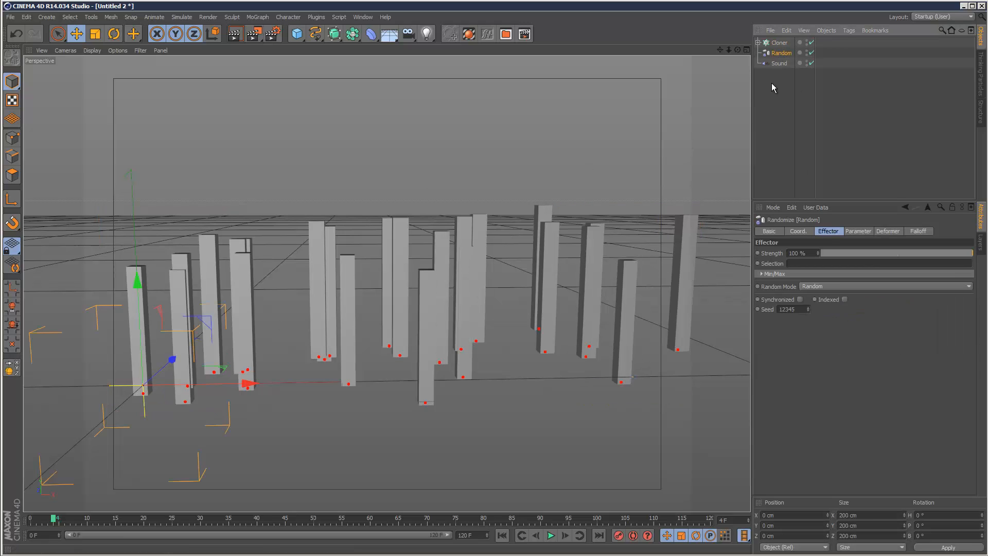
pyautogui.click(858, 230)
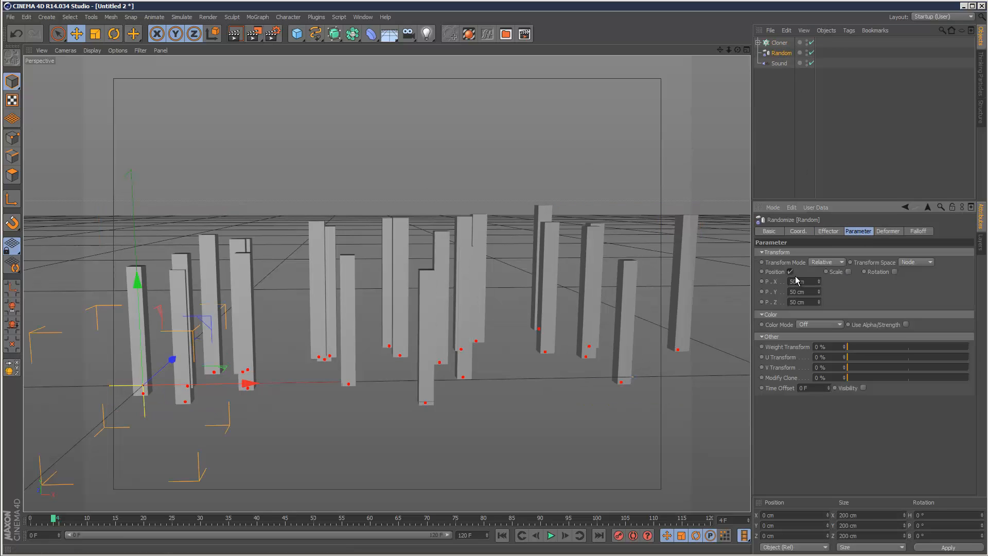
pyautogui.click(790, 272)
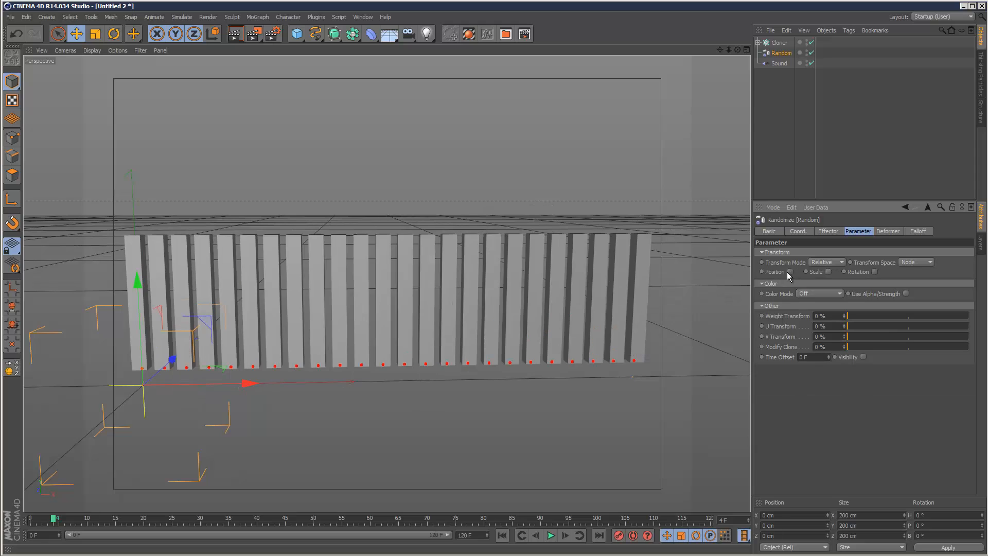
pyautogui.moveTo(852, 321)
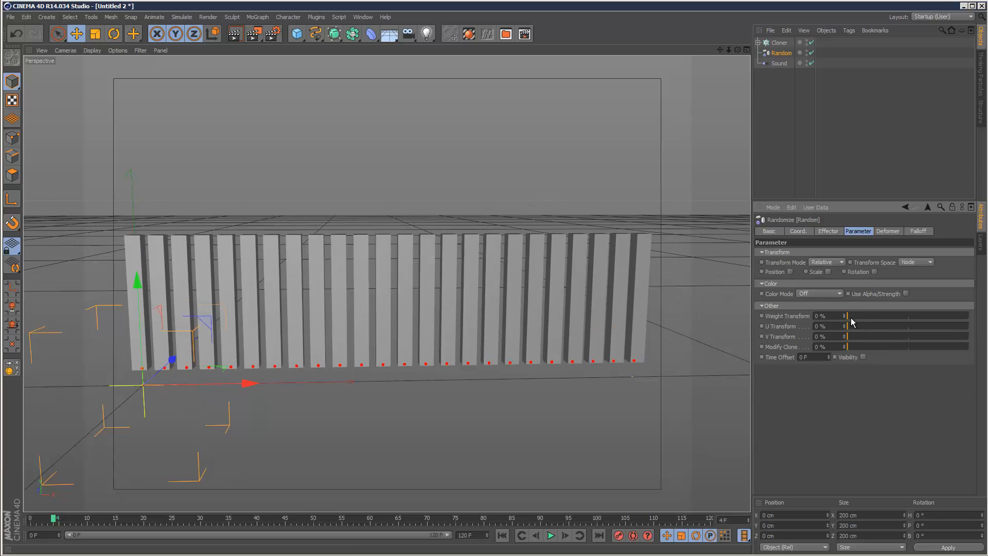
pyautogui.moveTo(847, 314); pyautogui.dragTo(964, 315)
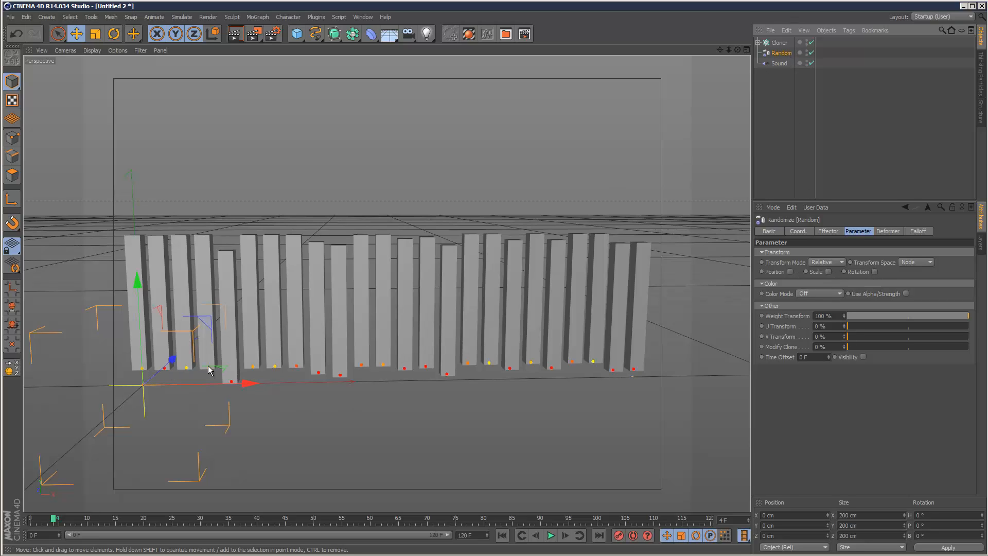
pyautogui.moveTo(534, 498)
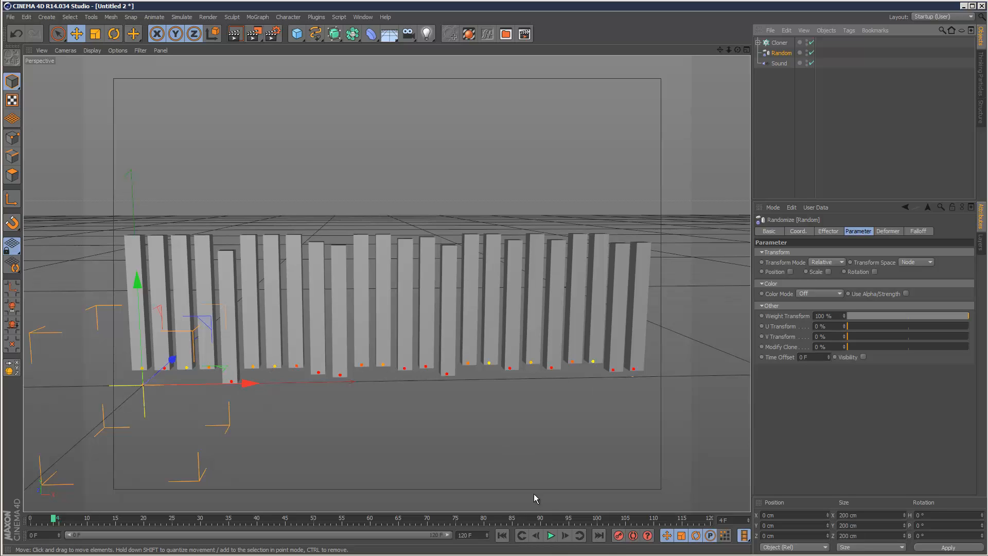
# - Preview the bars, set the Random effector's mode to Turbulence and play it back
pyautogui.click(552, 535)
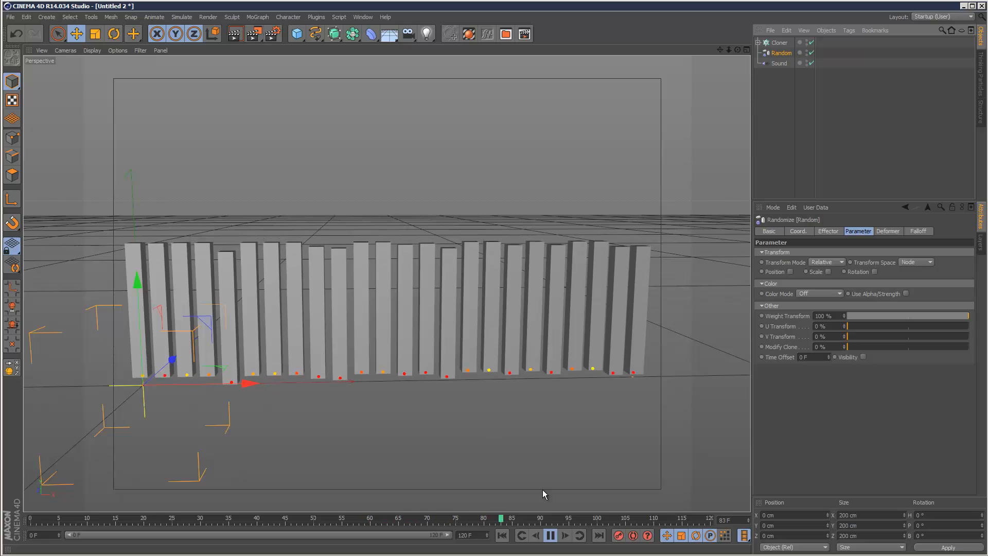
pyautogui.click(549, 535)
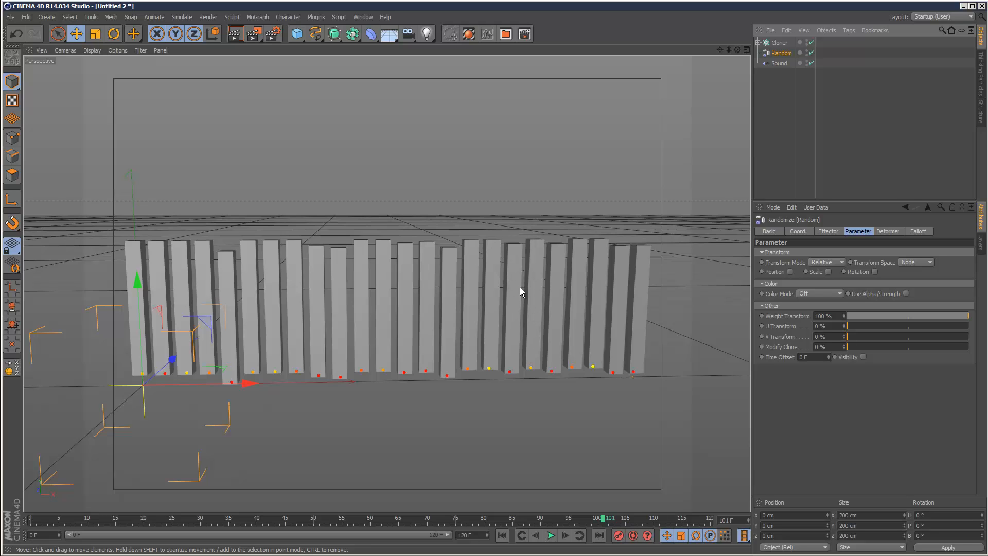
pyautogui.moveTo(879, 241)
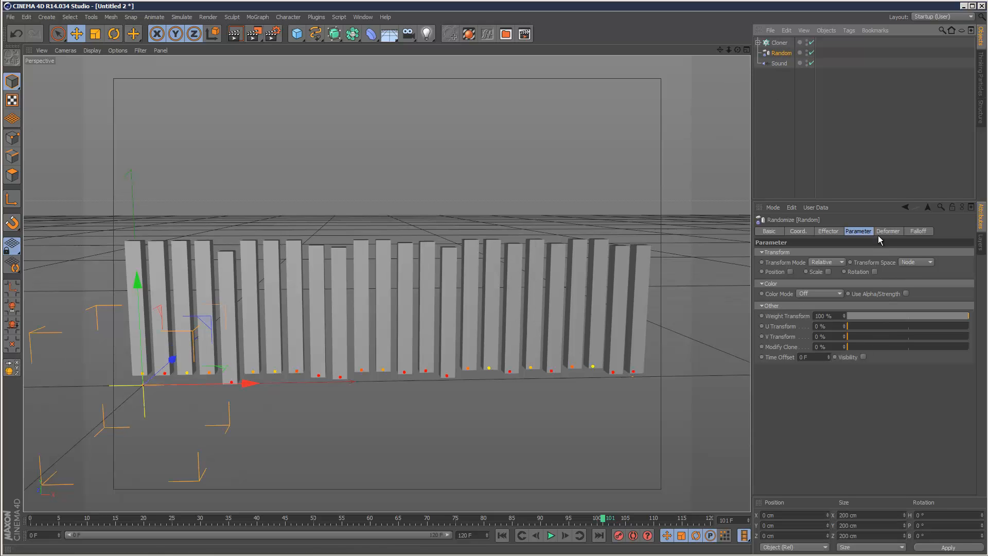
pyautogui.click(917, 230)
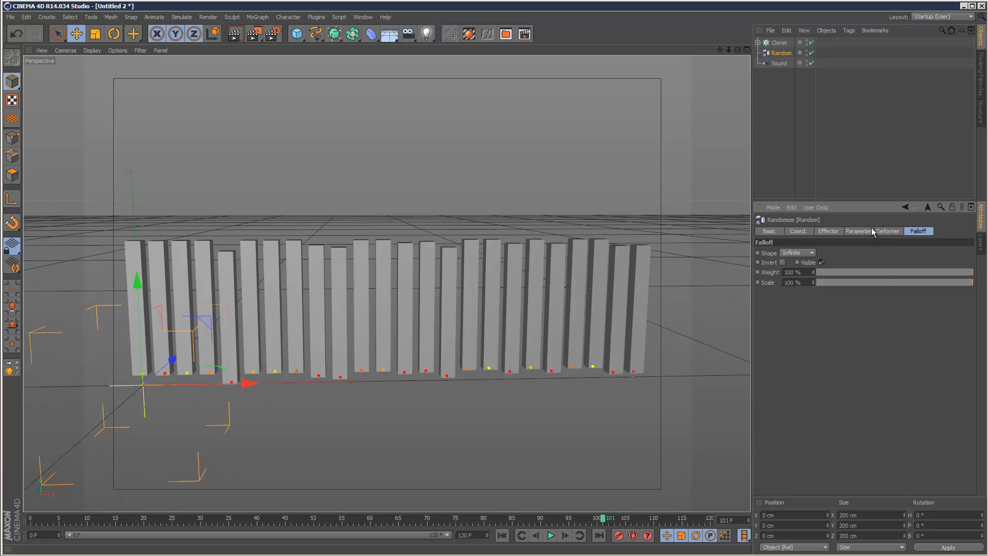
pyautogui.click(828, 230)
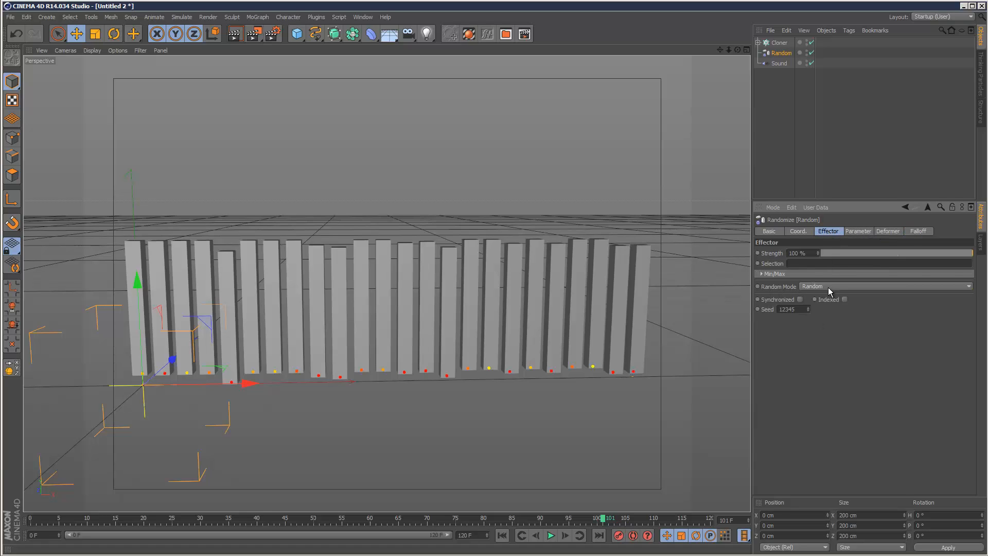
pyautogui.click(833, 286)
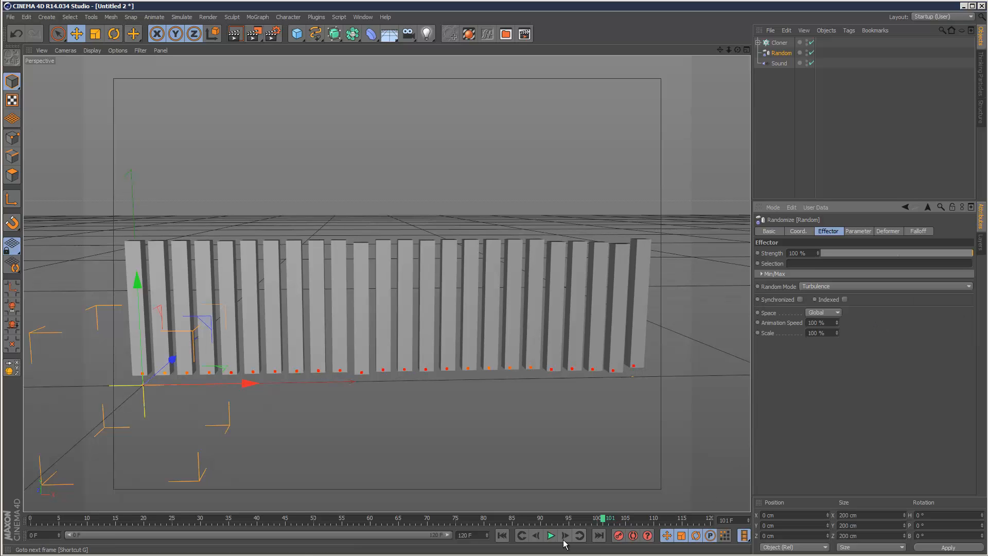
pyautogui.click(550, 535)
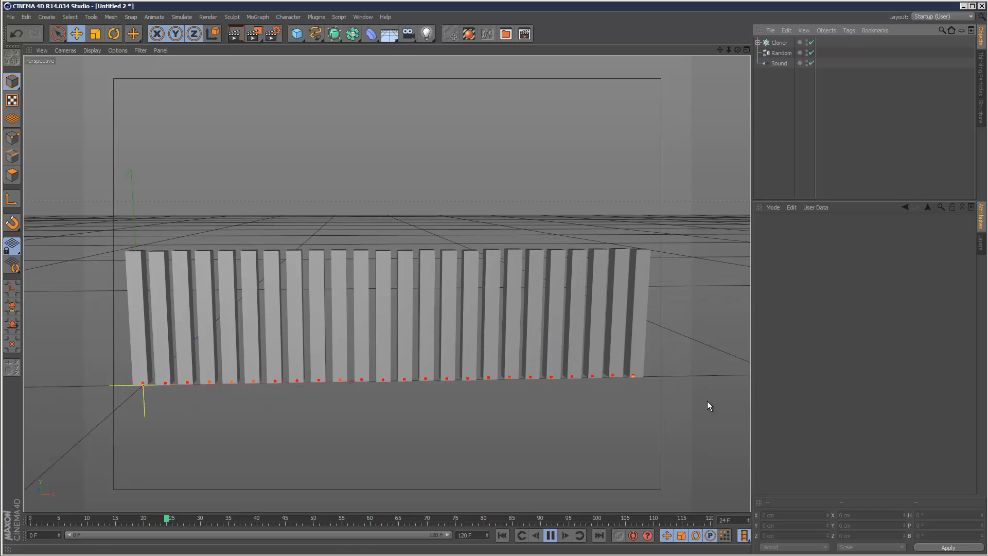
# - Enable Scale on the Sound effector so the track drives the bars' size
pyautogui.click(550, 535)
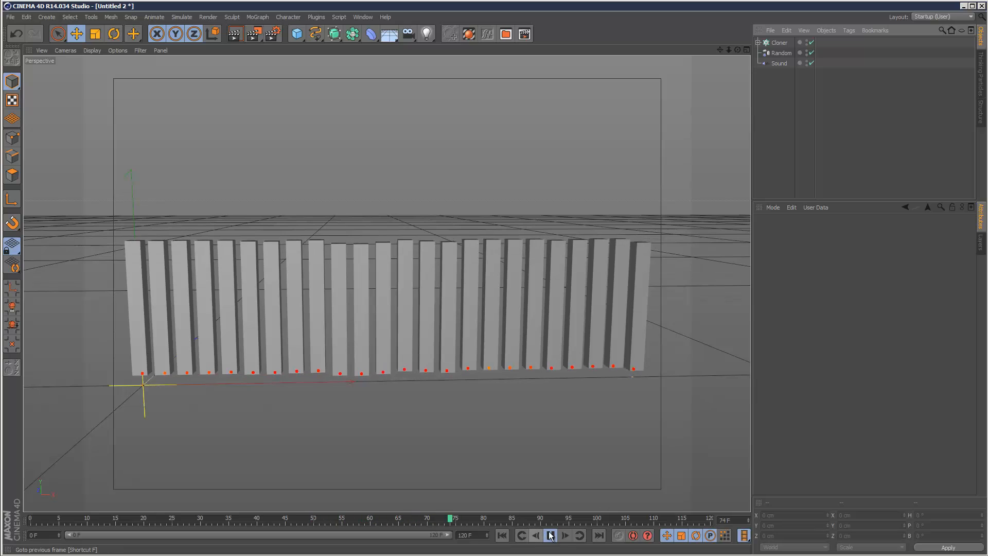
pyautogui.click(779, 63)
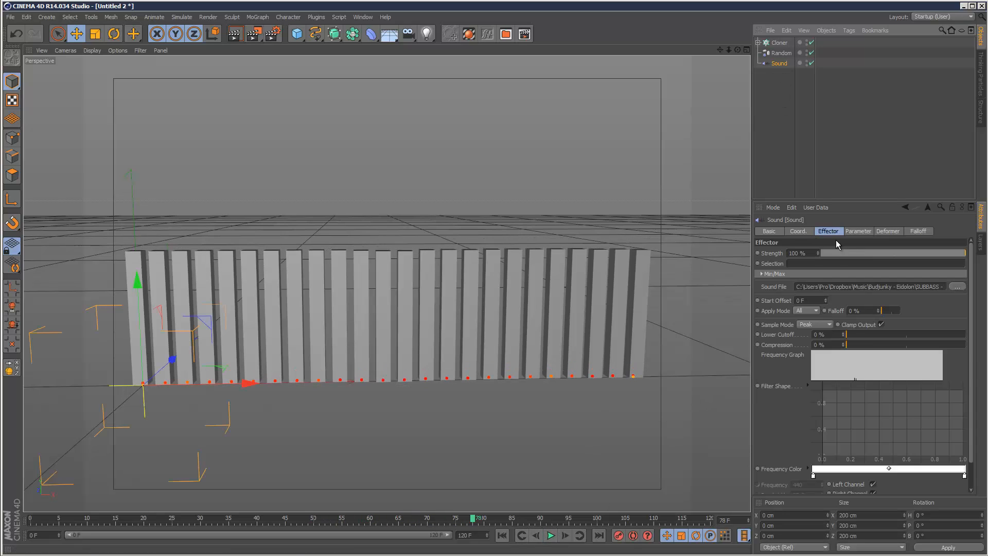
pyautogui.click(858, 230)
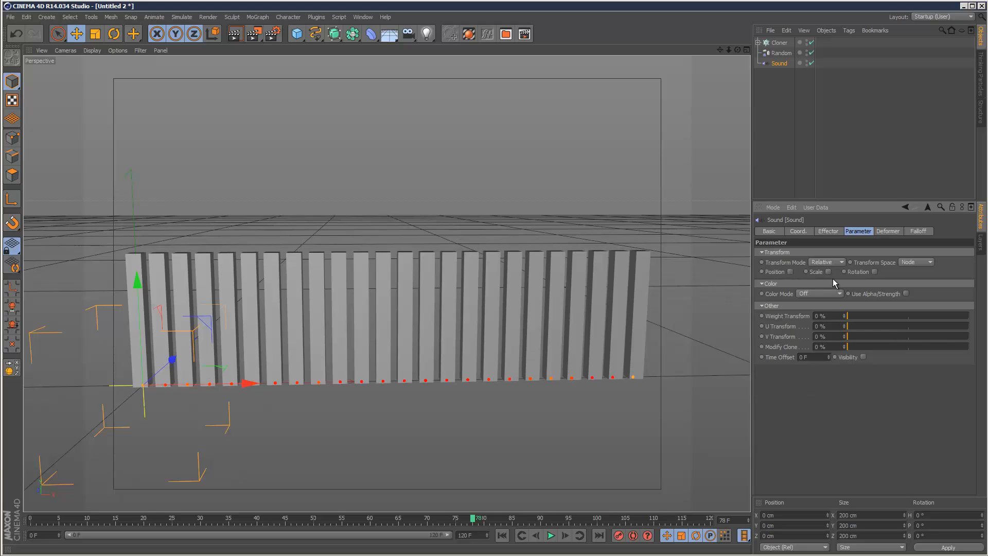
pyautogui.click(828, 272)
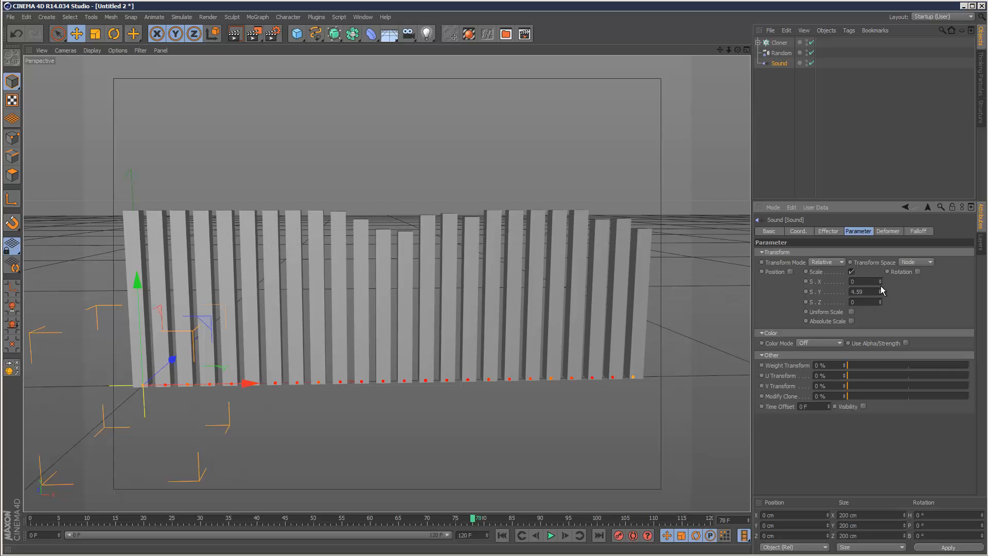
# - Lower the Sound effector's S.Y to 2.49 and preview the bars reacting
pyautogui.moveTo(863, 291); pyautogui.dragTo(863, 303)
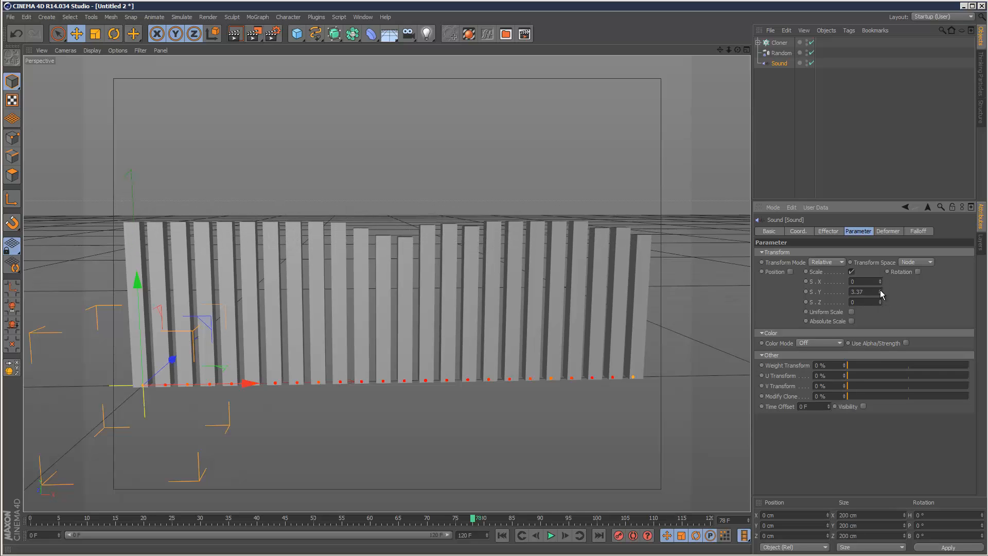
pyautogui.moveTo(857, 291); pyautogui.dragTo(857, 296)
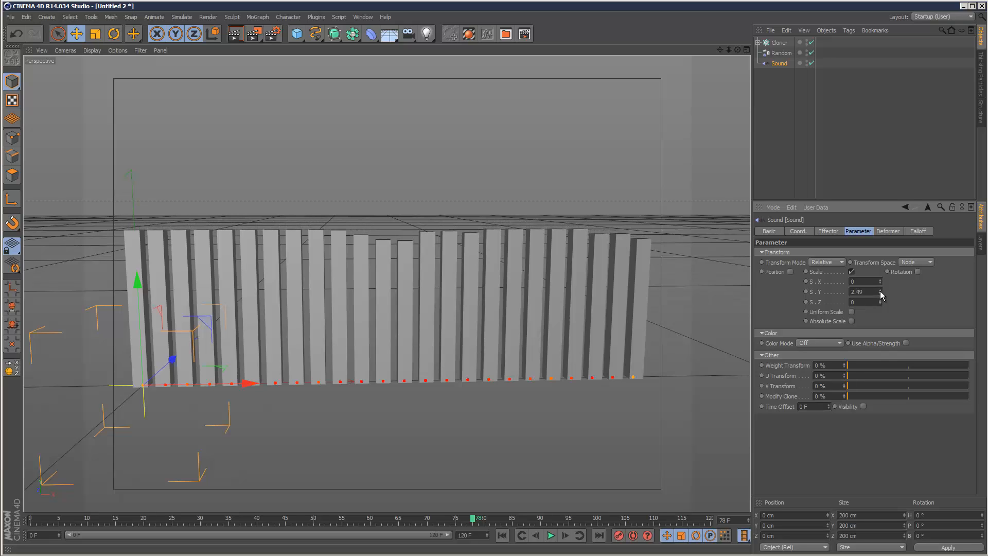
pyautogui.click(550, 535)
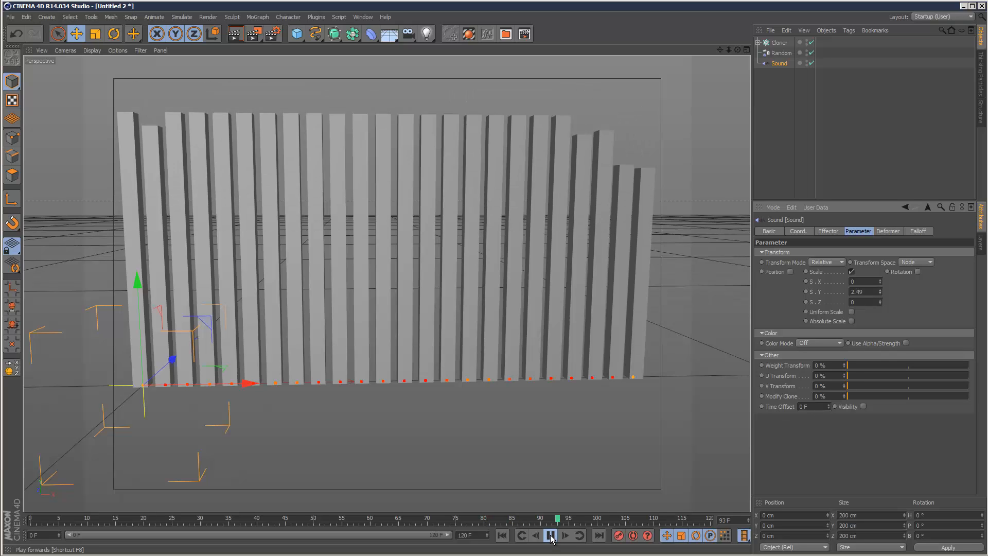
pyautogui.click(549, 535)
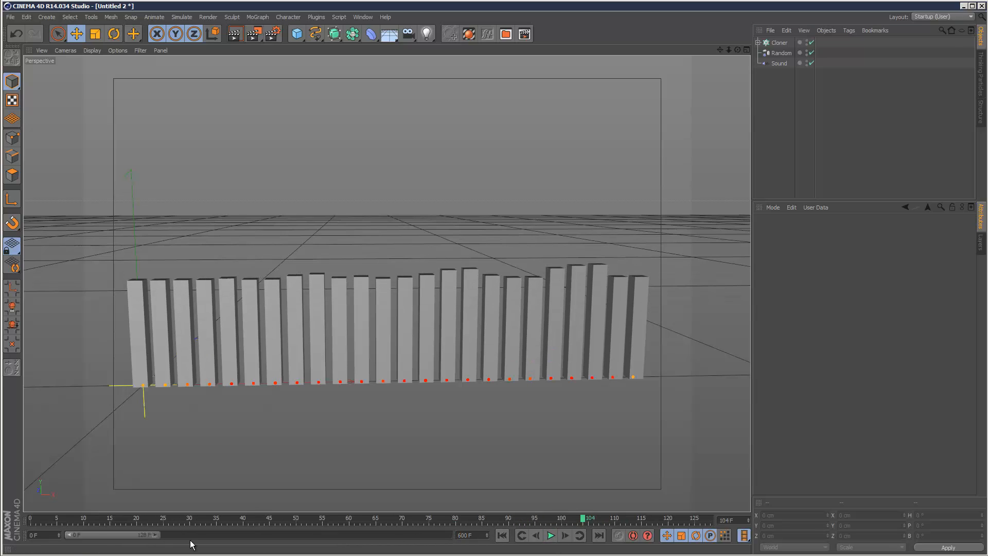
# - Expand the timeline to the full 600 frames and play the lengthened animation
pyautogui.click(549, 535)
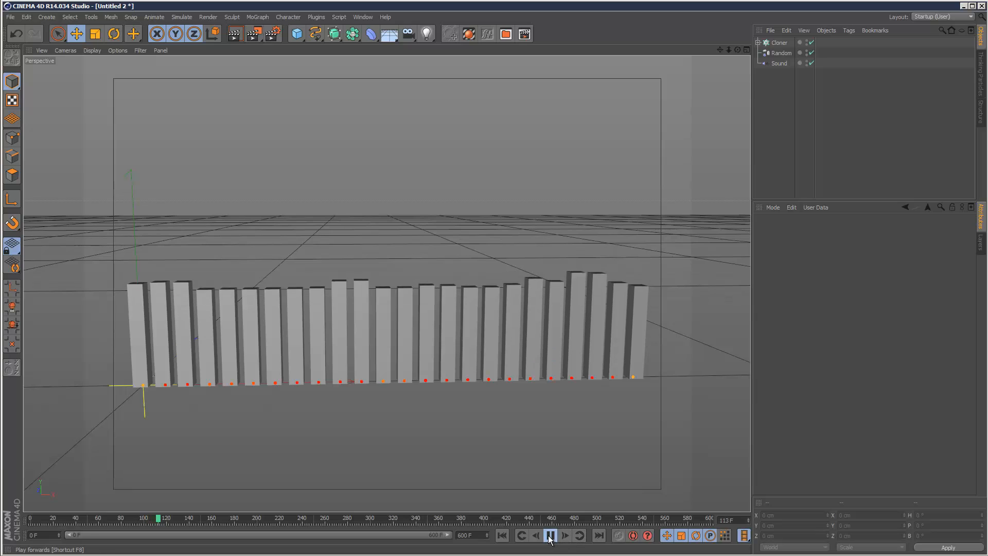
pyautogui.click(550, 535)
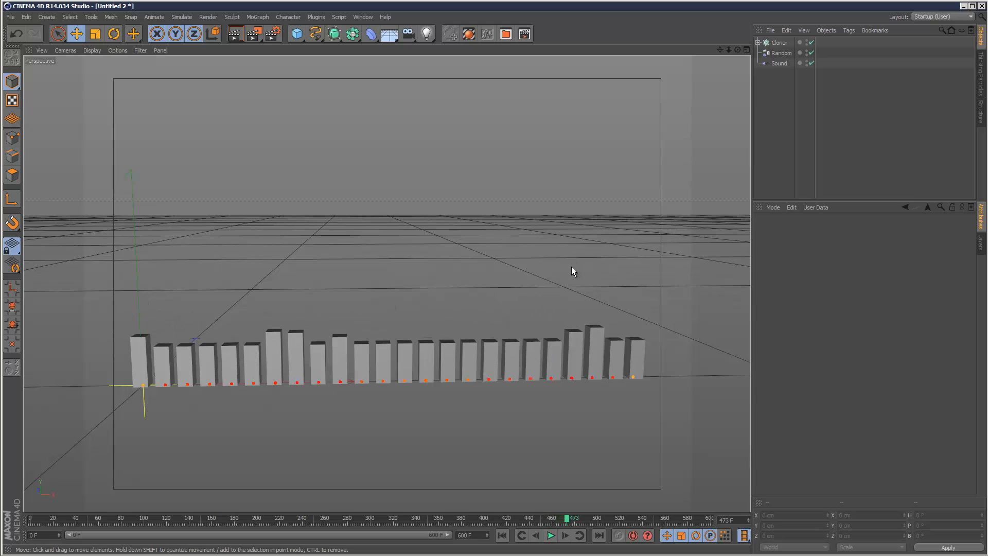
pyautogui.moveTo(529, 316)
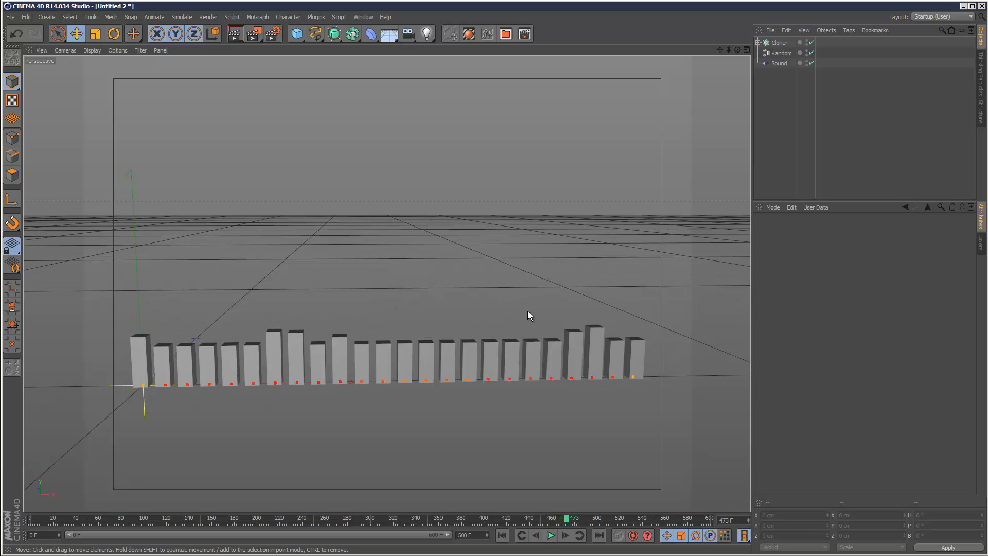
pyautogui.moveTo(740, 74)
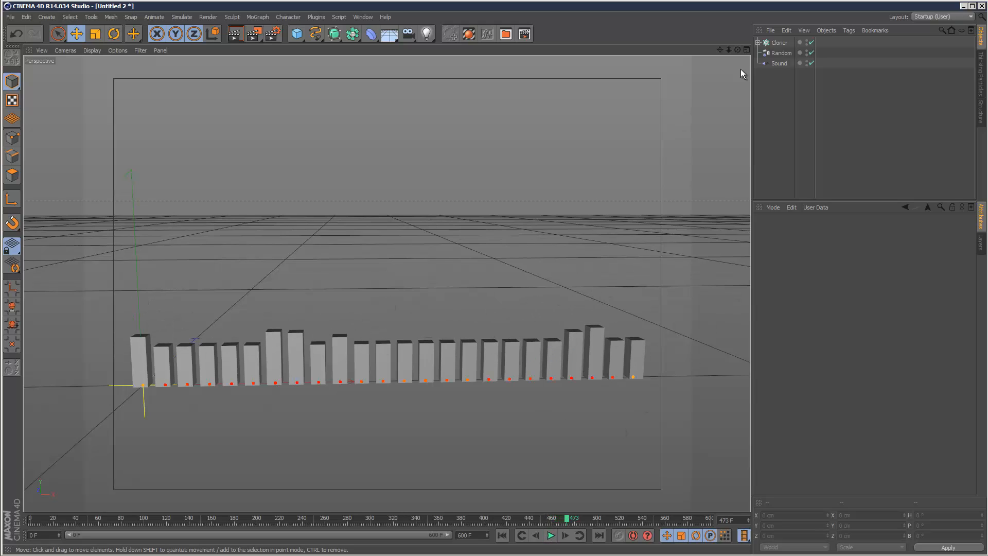
# - Add a Plain effector to the selected Cloner from MoGraph > Effector
pyautogui.click(779, 42)
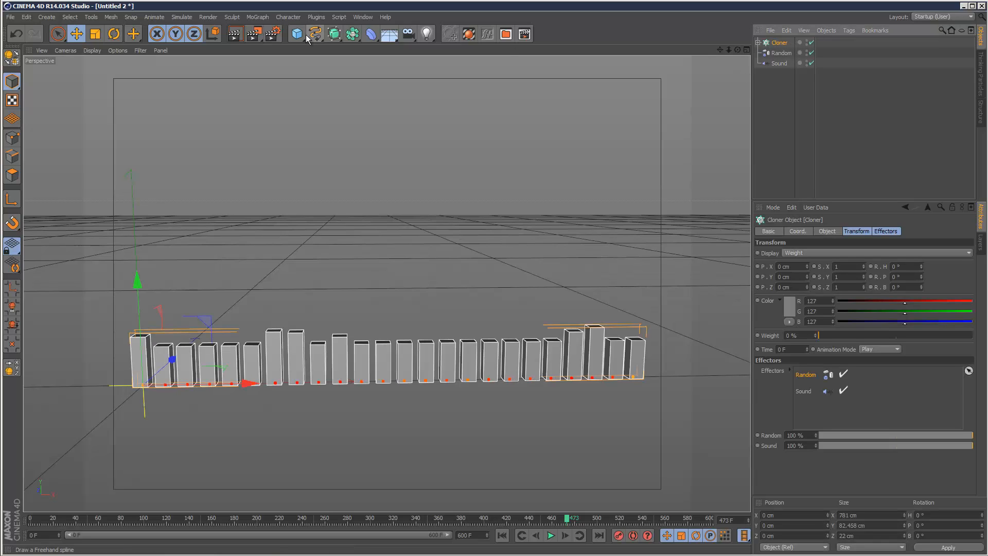
pyautogui.click(257, 16)
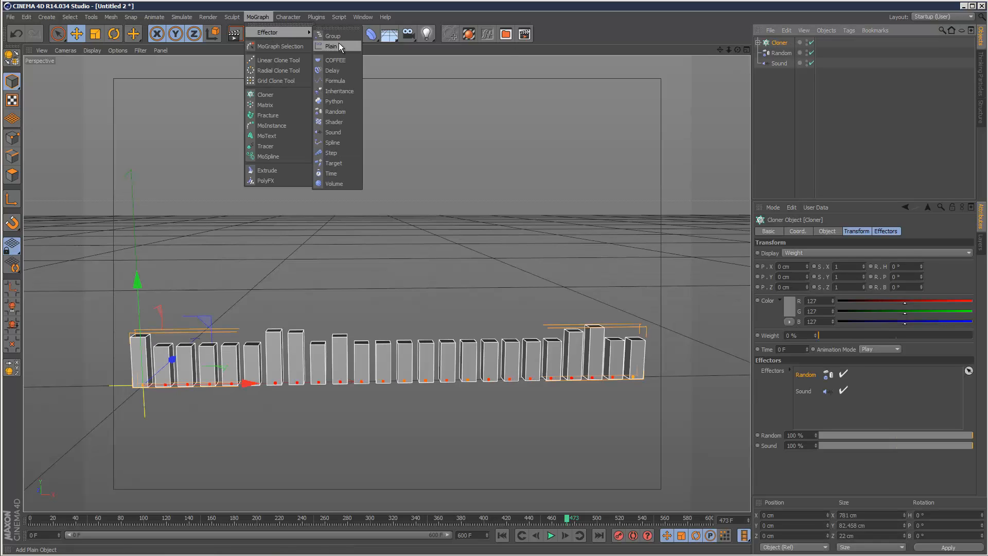
pyautogui.click(331, 47)
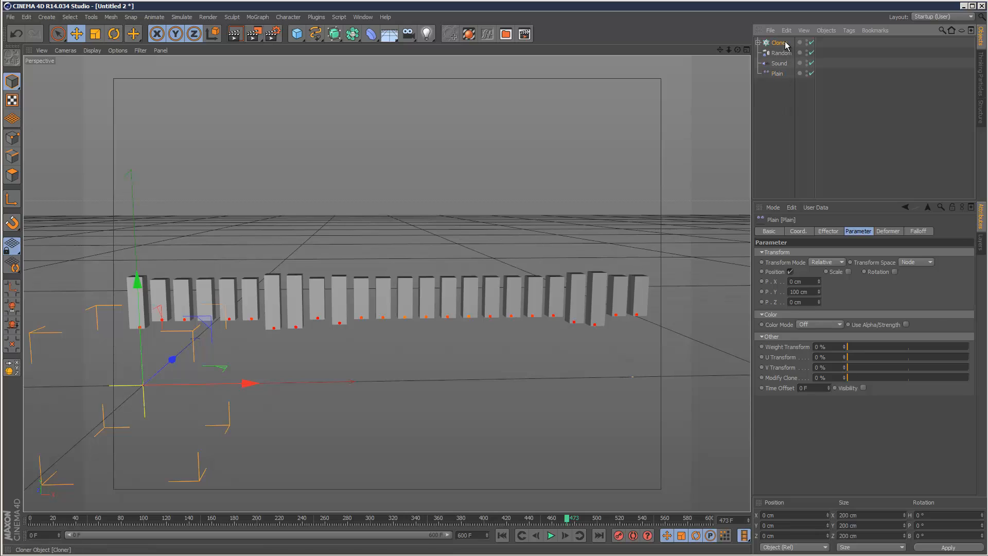
pyautogui.click(778, 42)
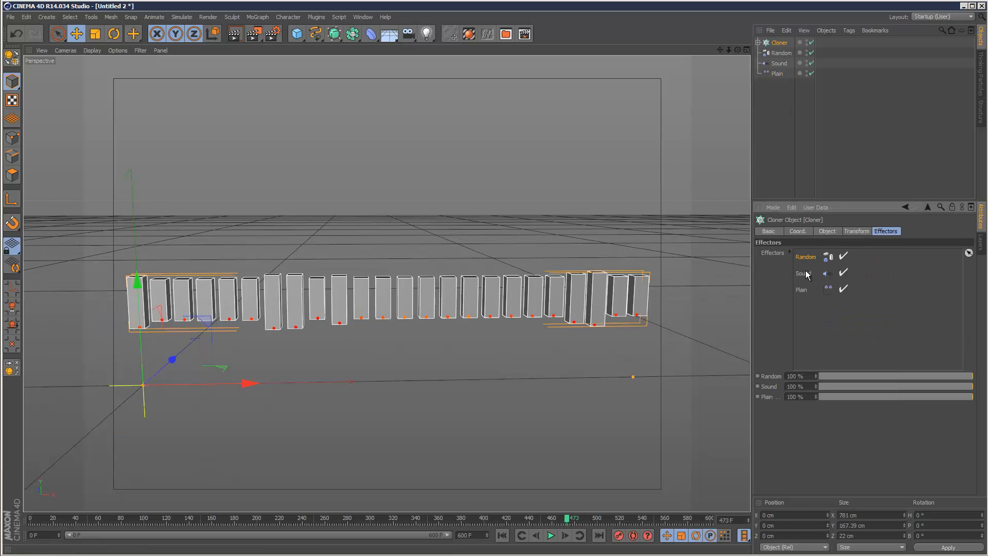
# - Set the Plain effector to Scale the clones on Y (about 1.41) instead of Position
pyautogui.click(777, 74)
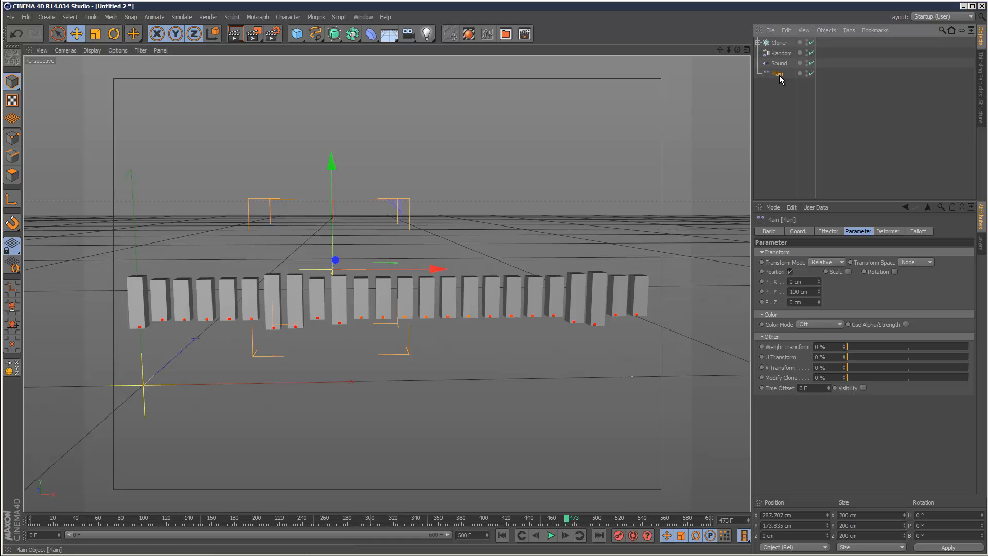
pyautogui.click(791, 272)
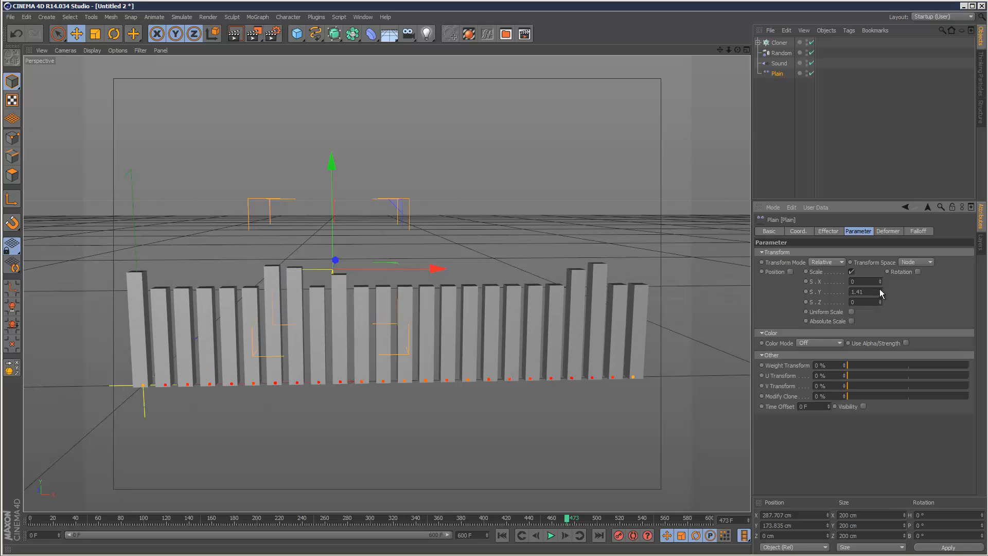
pyautogui.click(918, 231)
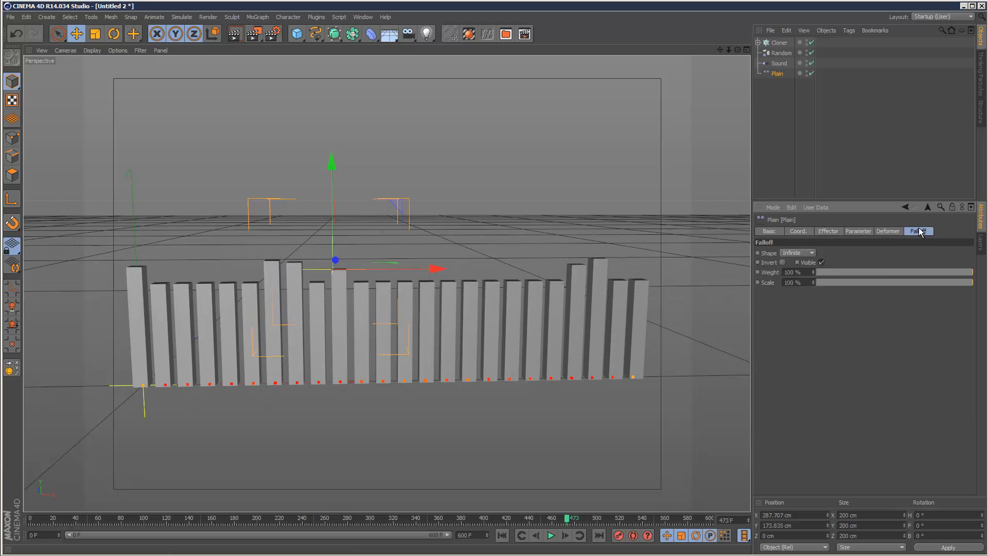
# - Give the Plain effector a rotated Linear falloff with S.Y 2.33 and preview it
pyautogui.click(797, 253)
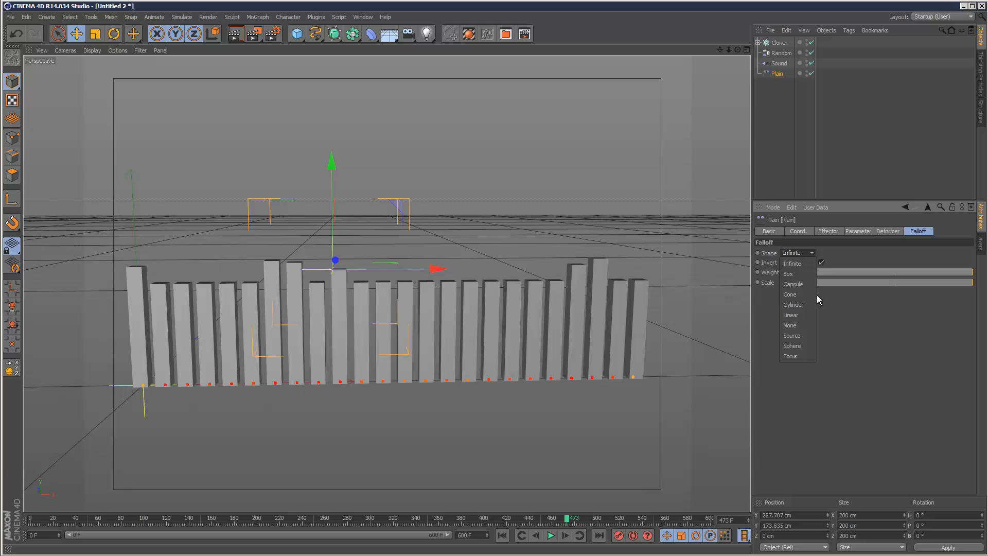
pyautogui.moveTo(790, 315)
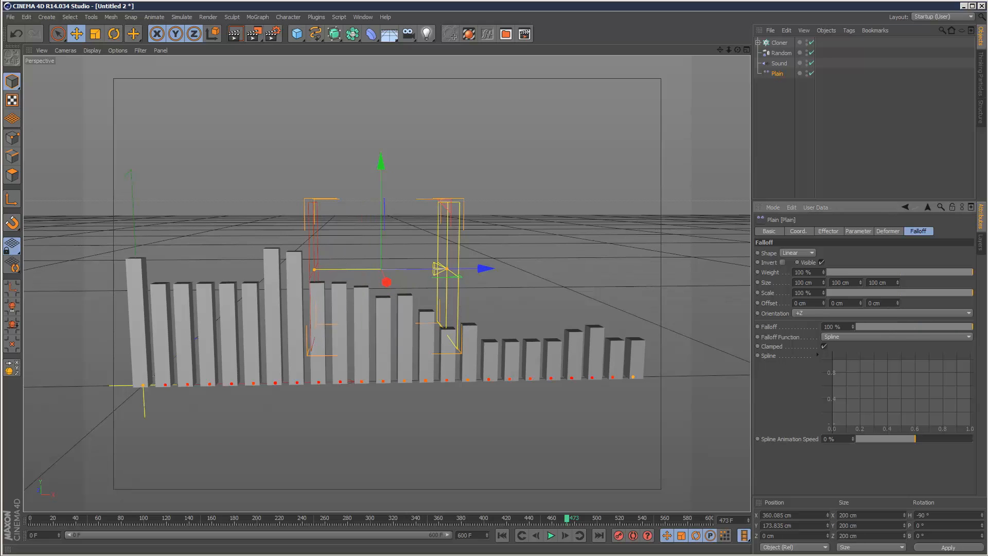
pyautogui.click(858, 231)
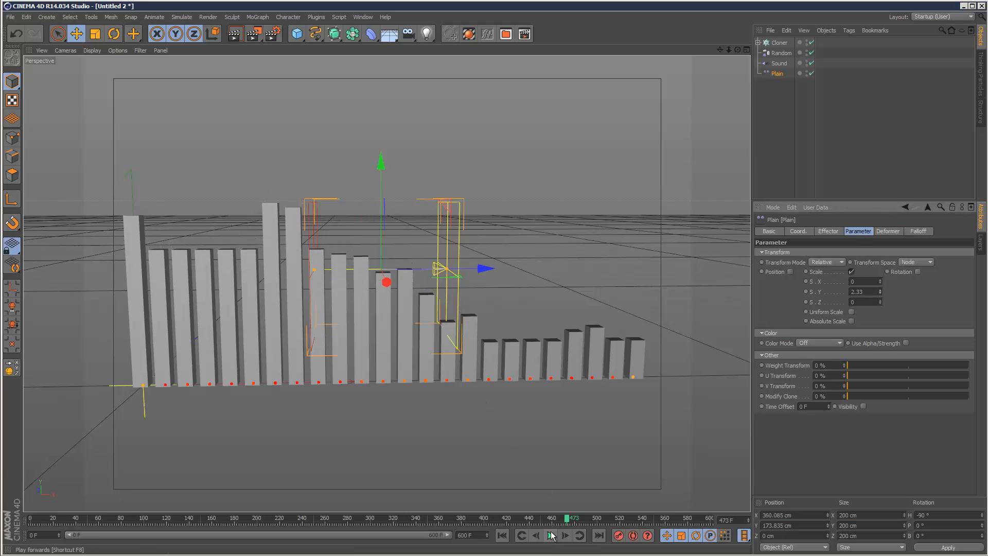
pyautogui.click(547, 549)
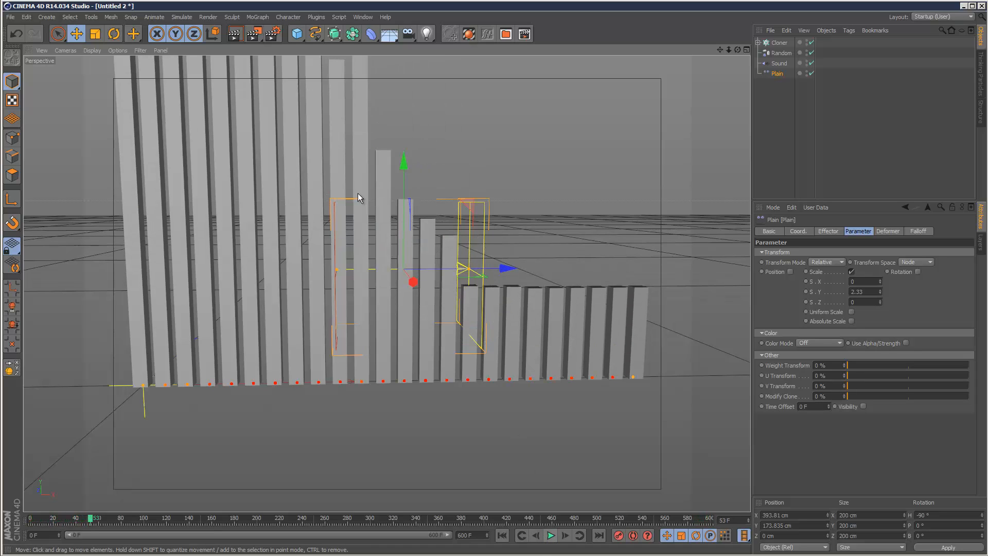
# - Change the Plain falloff to a 240% Sphere and lower its S.Y to 1.37
pyautogui.click(918, 231)
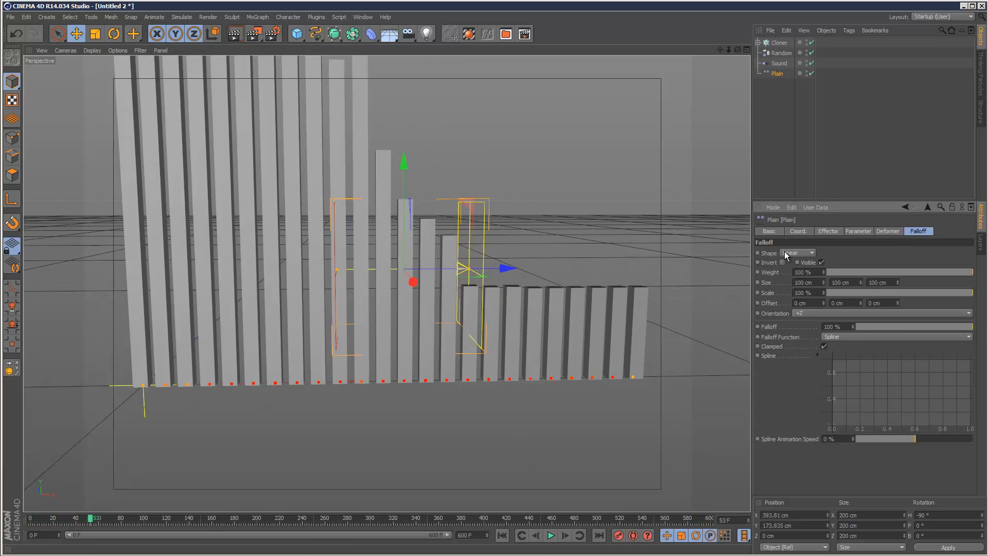
pyautogui.click(797, 253)
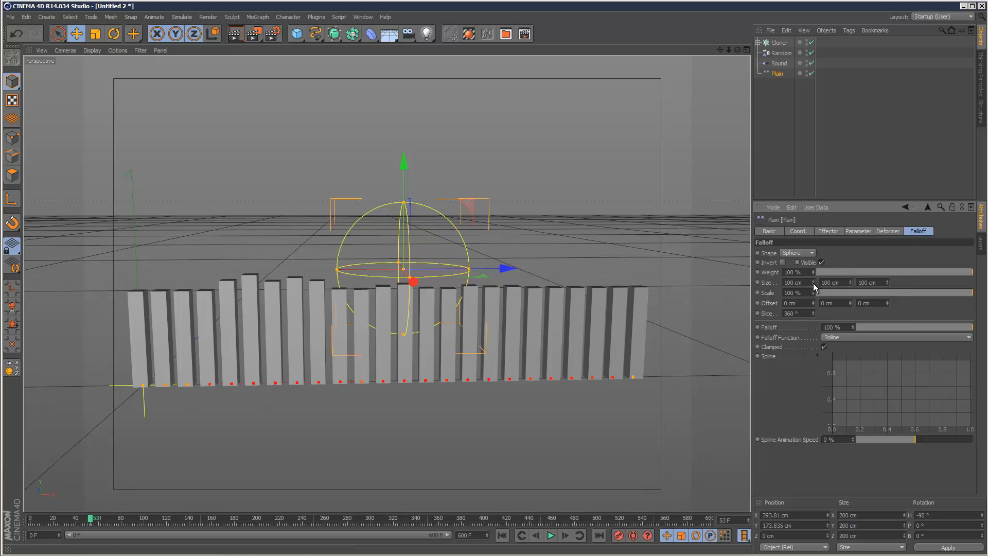
pyautogui.moveTo(849, 327)
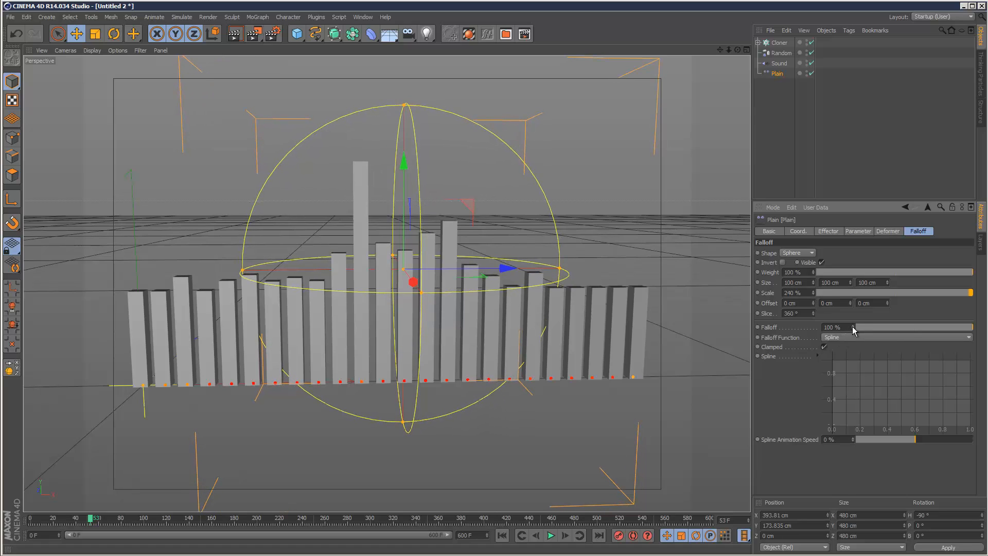
pyautogui.moveTo(822, 319)
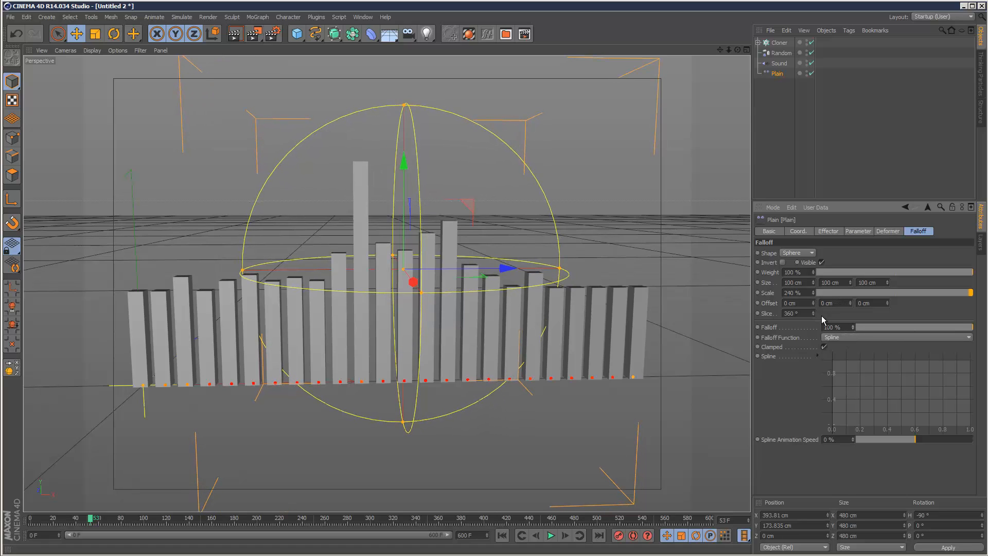
pyautogui.click(858, 230)
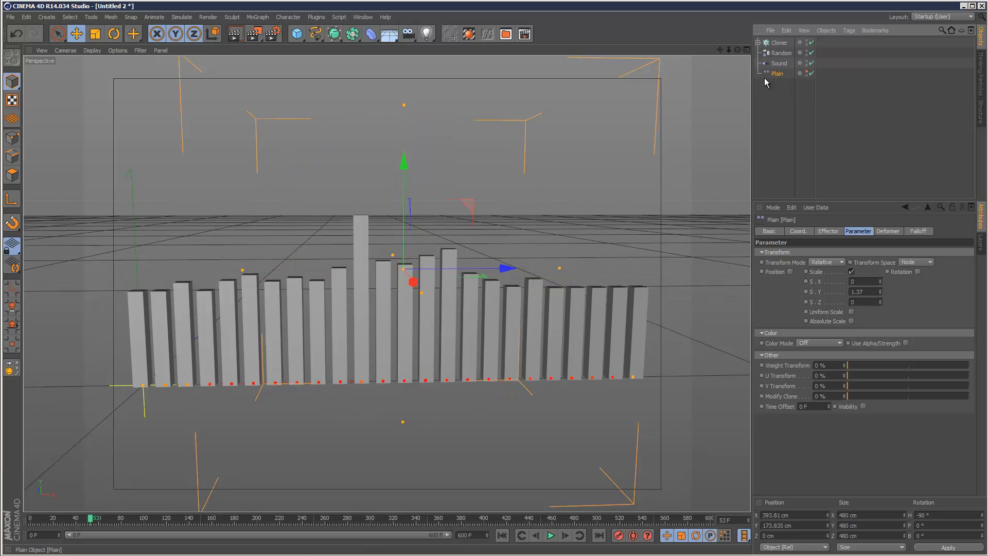
# - During playback, drag the spherical Plain effector along X toward the left bars, then pause
pyautogui.click(549, 549)
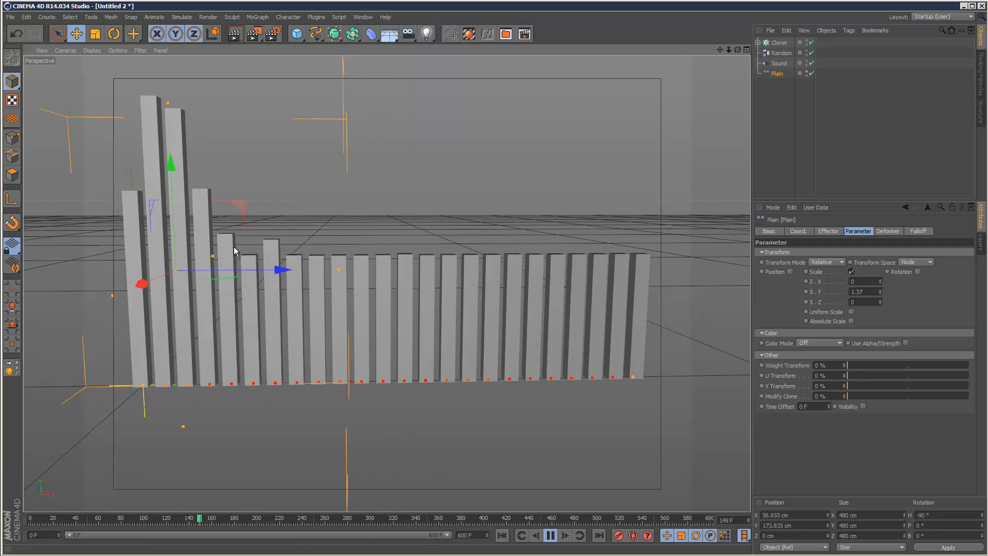
pyautogui.moveTo(284, 271); pyautogui.dragTo(469, 270)
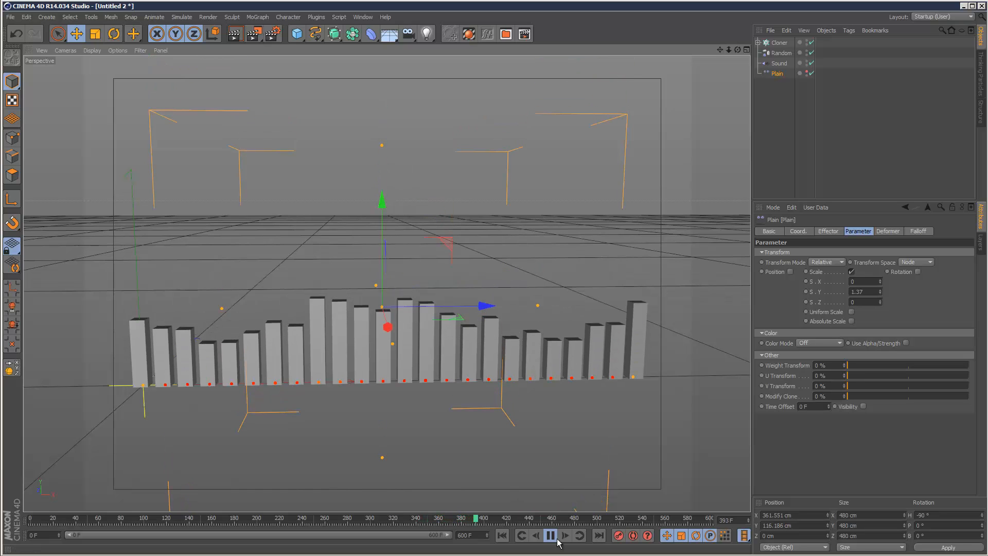
pyautogui.click(549, 535)
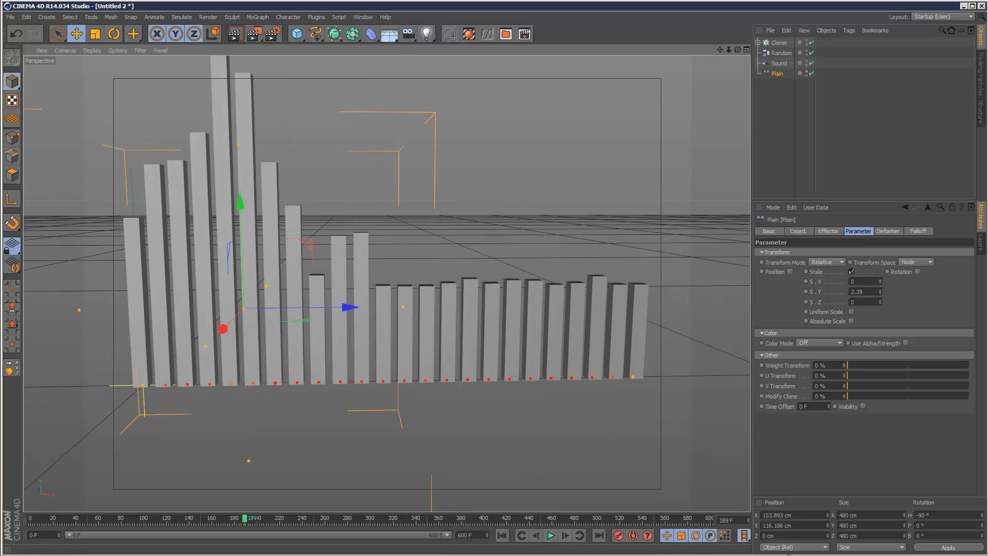
pyautogui.moveTo(679, 467)
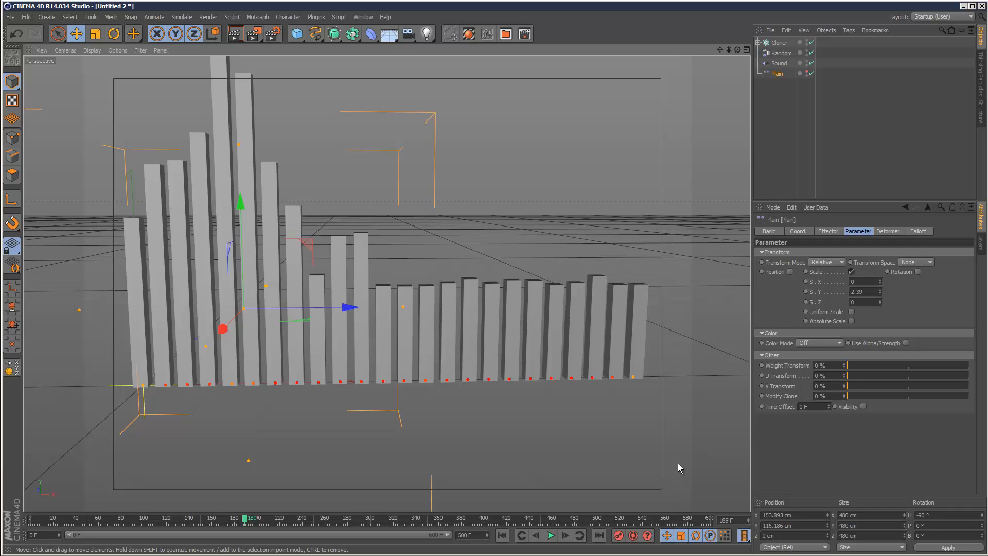
pyautogui.moveTo(585, 319)
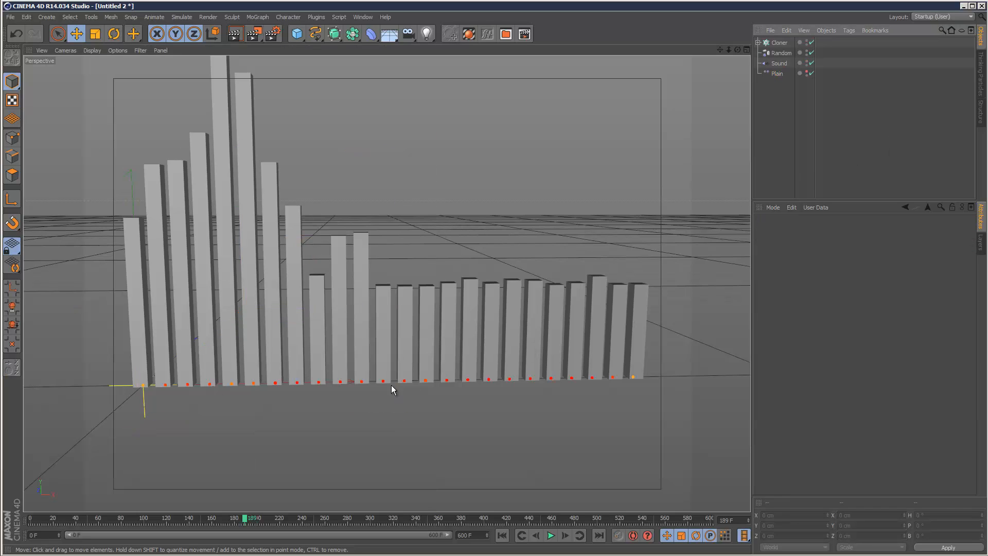
pyautogui.moveTo(478, 180)
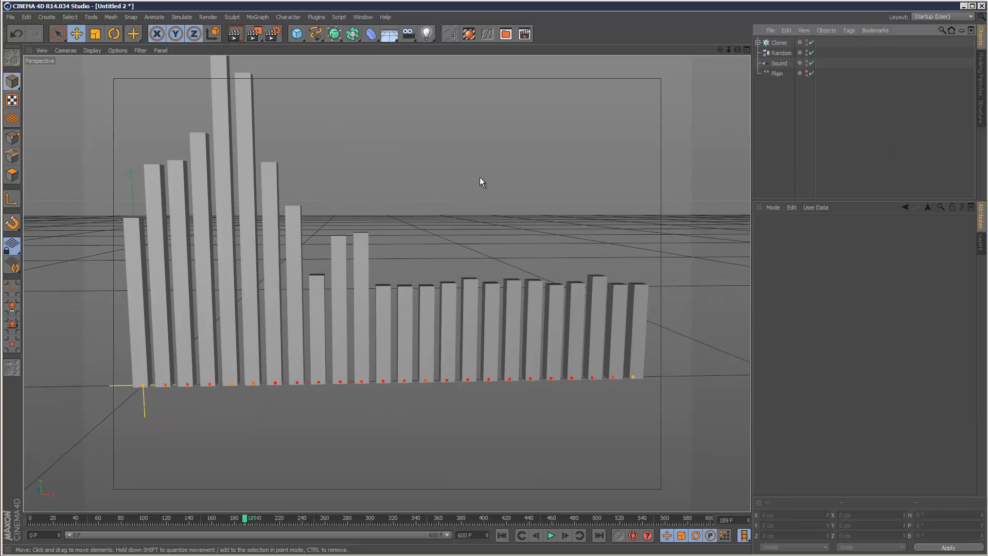
pyautogui.moveTo(644, 406)
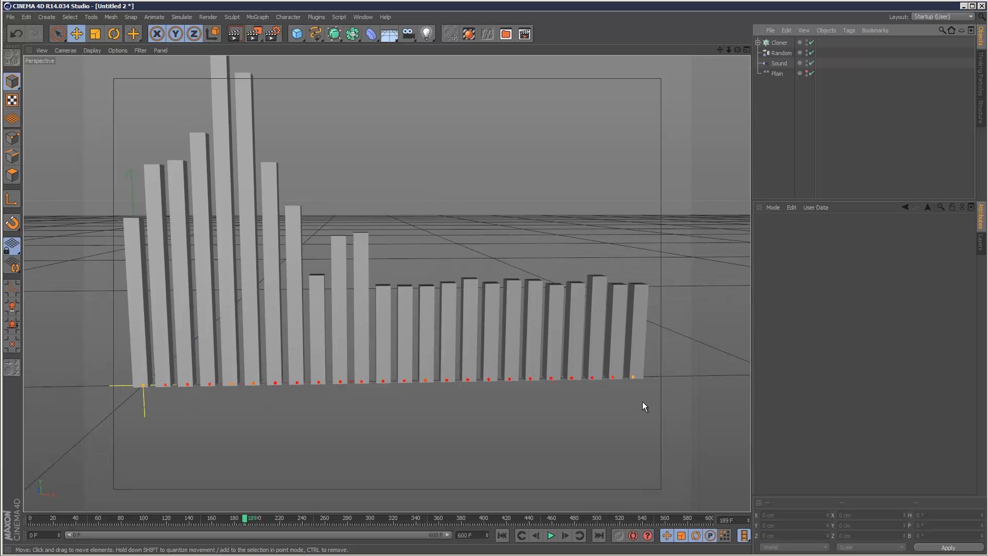